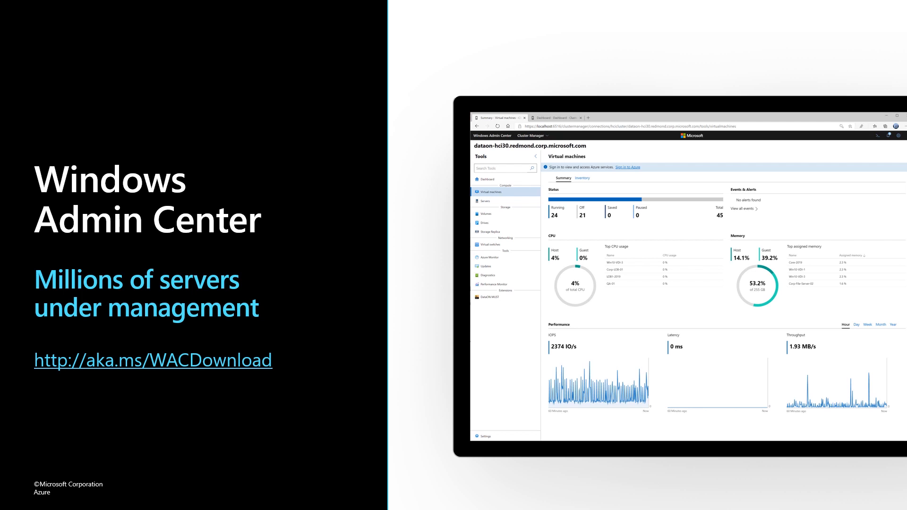
# Advance to the Windows Admin Center slide about millions of servers under management.
pyautogui.press('Right')
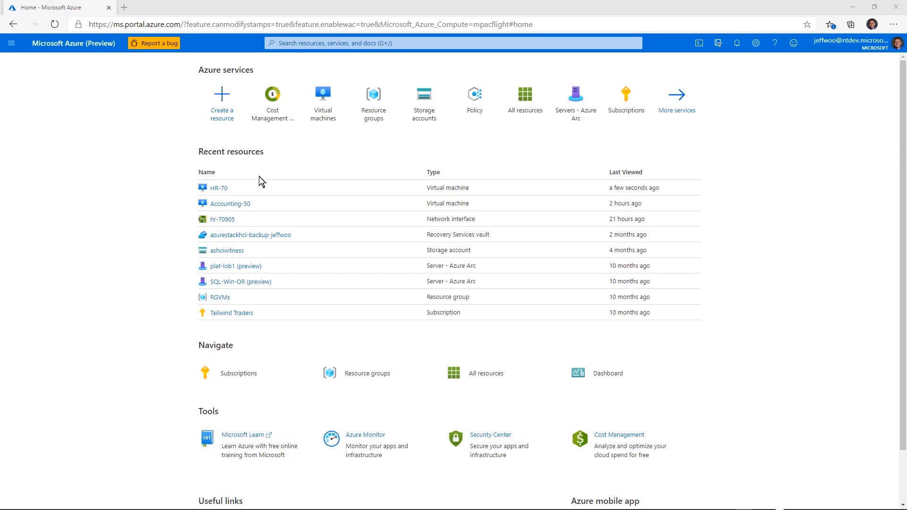
# Open the HR-70 virtual machine from Recent resources on the Azure home page.
pyautogui.click(218, 187)
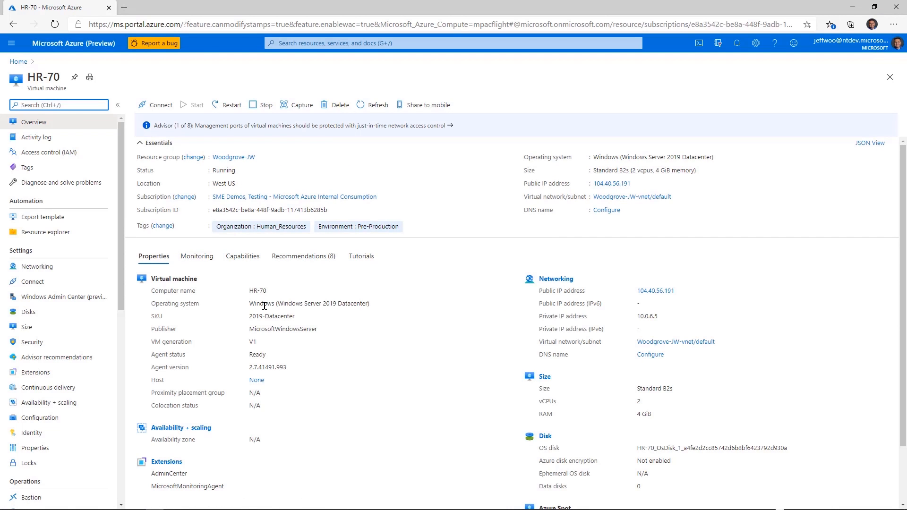
pyautogui.moveTo(360, 313)
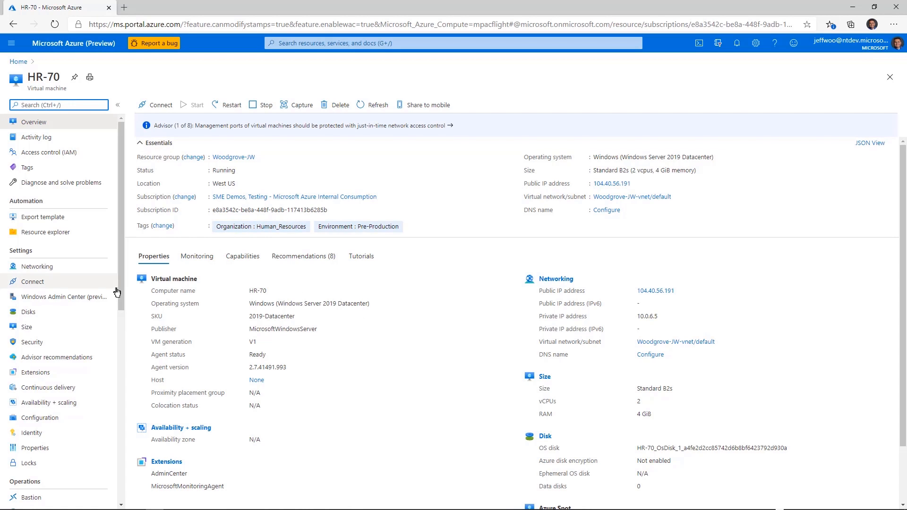
pyautogui.moveTo(58, 297)
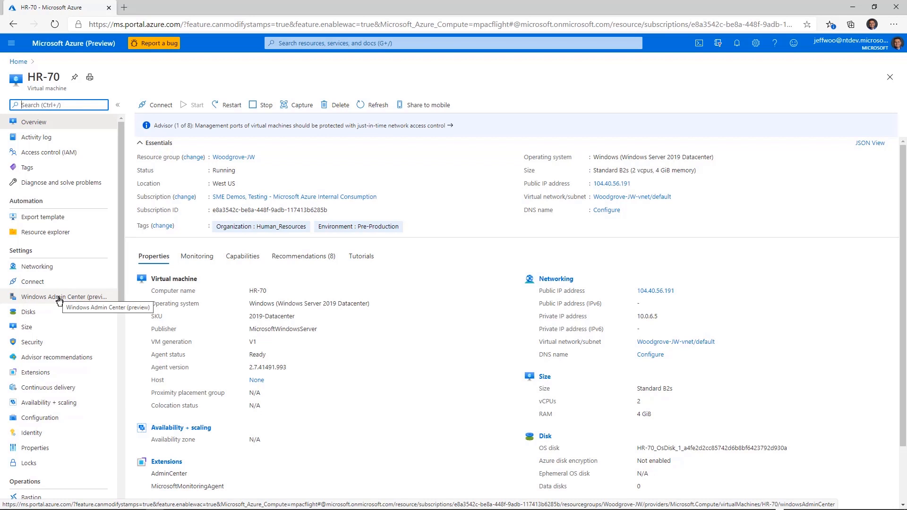
# Connect Windows Admin Center (preview) to the HR-70 virtual machine.
pyautogui.click(63, 296)
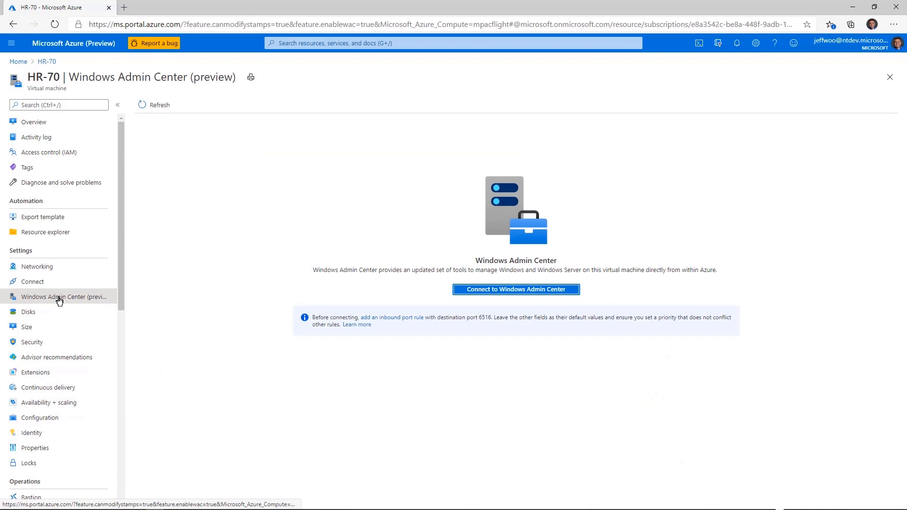
pyautogui.moveTo(515, 289)
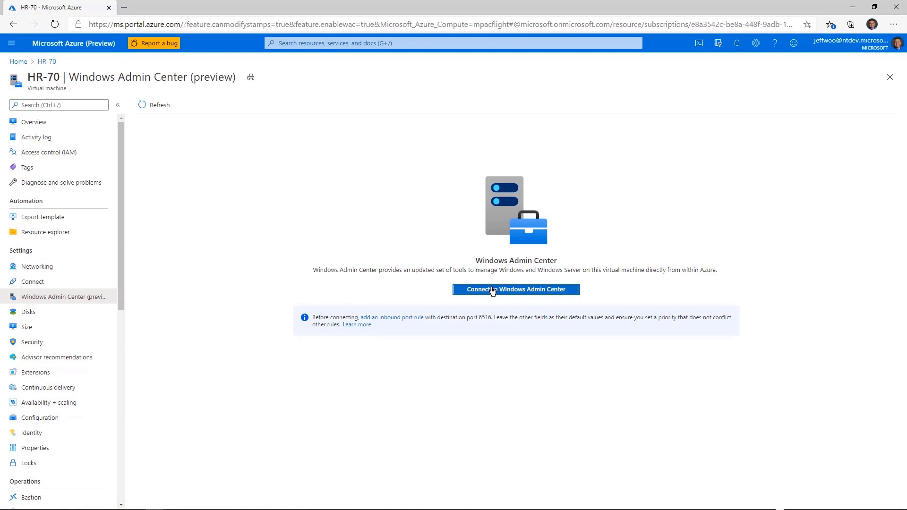
pyautogui.click(515, 290)
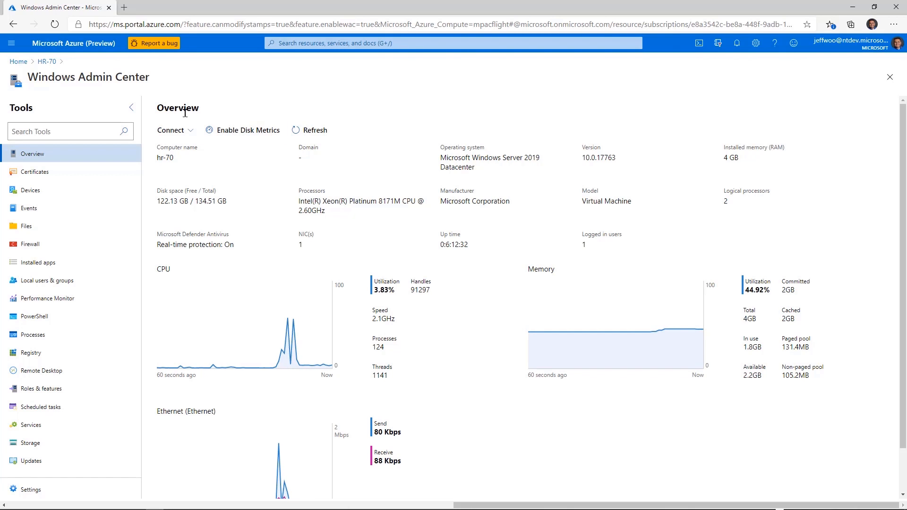
pyautogui.moveTo(223, 179)
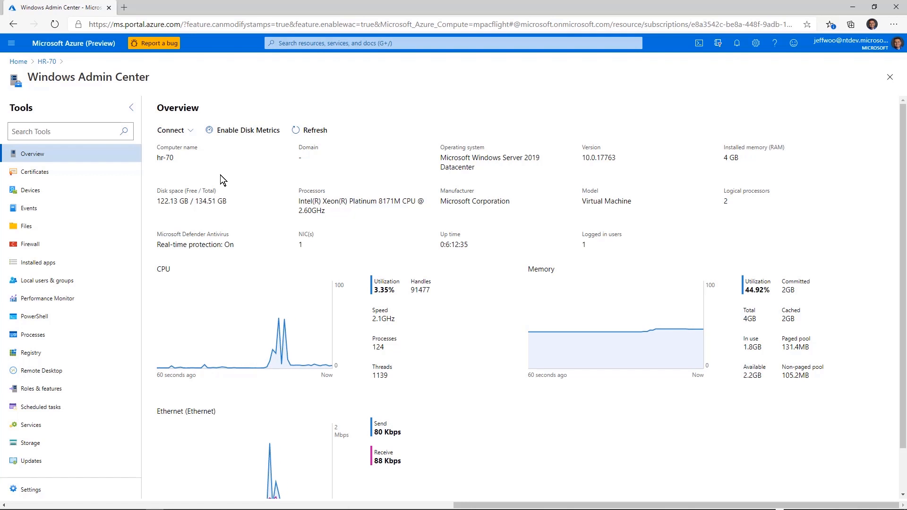
pyautogui.moveTo(257, 326)
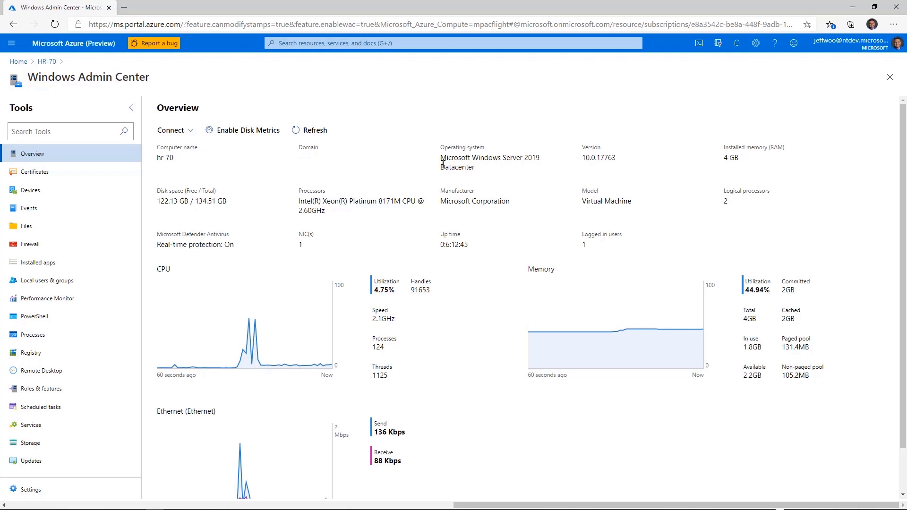
# Show HR-70's 19 expired certificates sorted by status and then by expiration date.
pyautogui.click(35, 172)
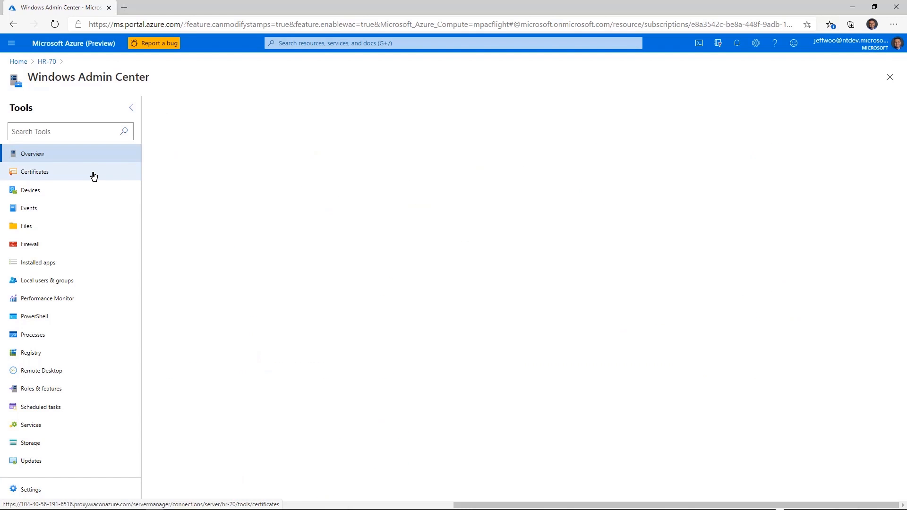
pyautogui.click(35, 172)
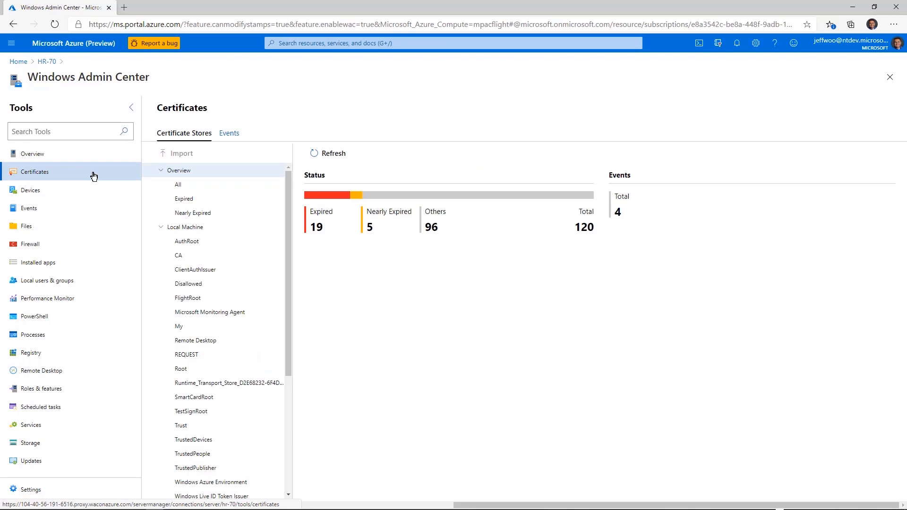
pyautogui.moveTo(370, 243)
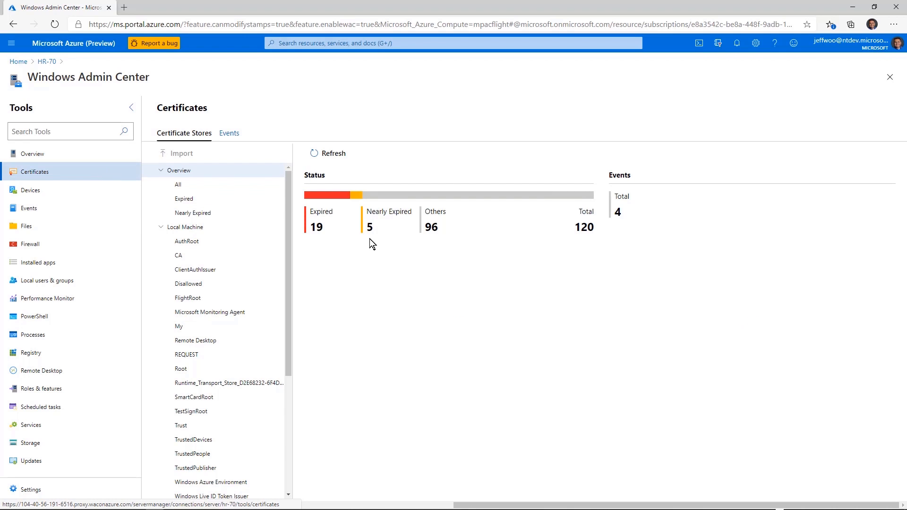
pyautogui.moveTo(370, 239)
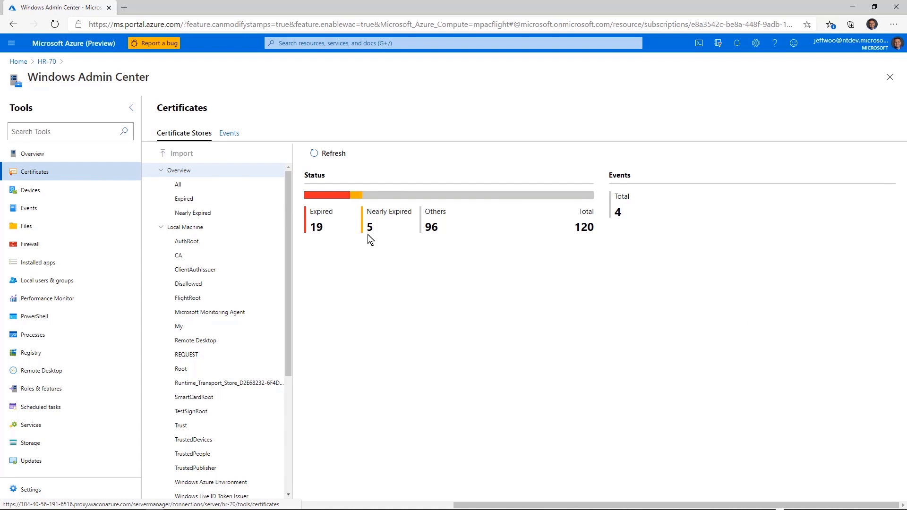
pyautogui.click(184, 198)
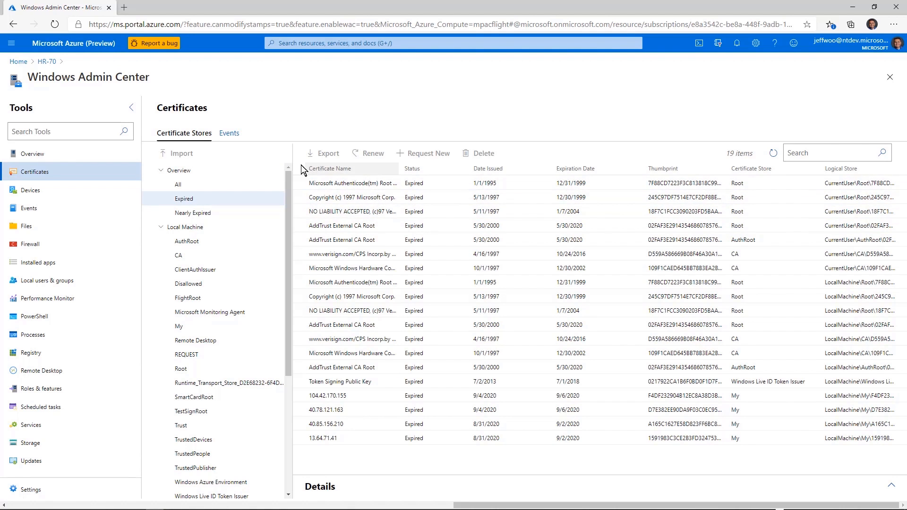
pyautogui.click(412, 168)
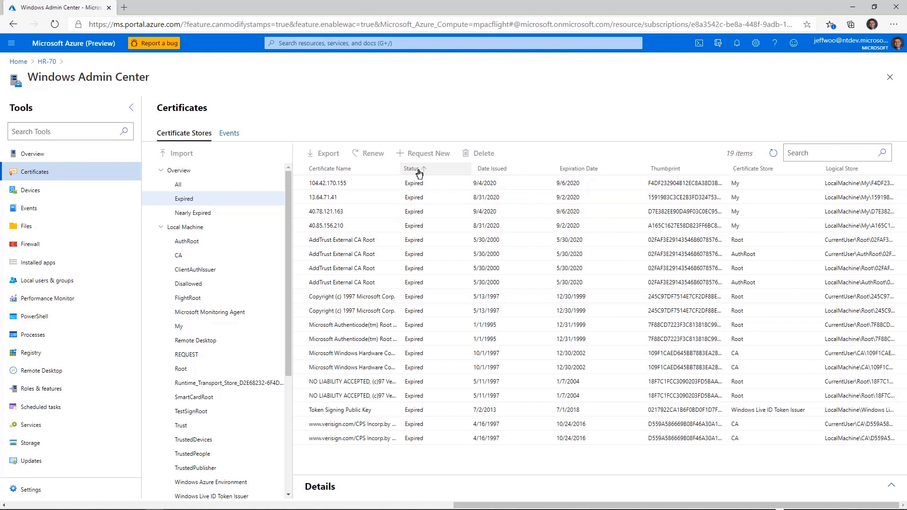
pyautogui.click(577, 168)
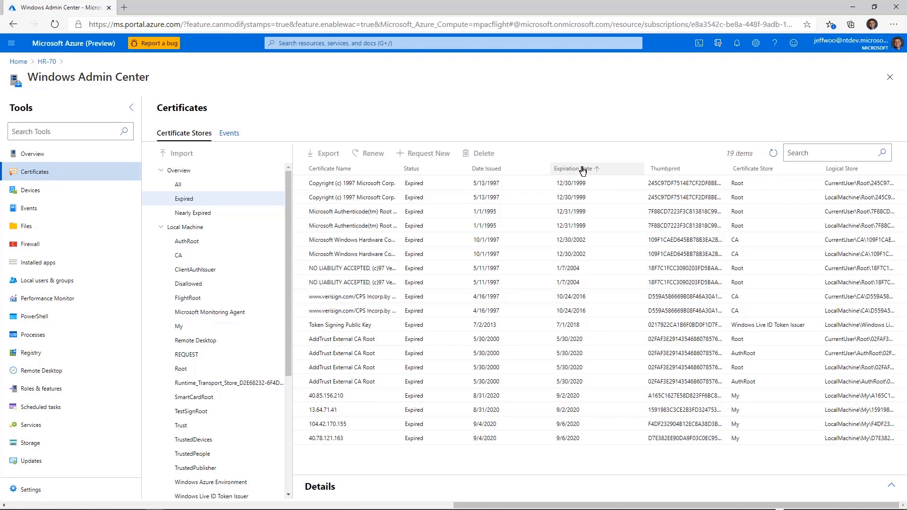
# Open HR-70's Security event log in the Events tool.
pyautogui.click(28, 208)
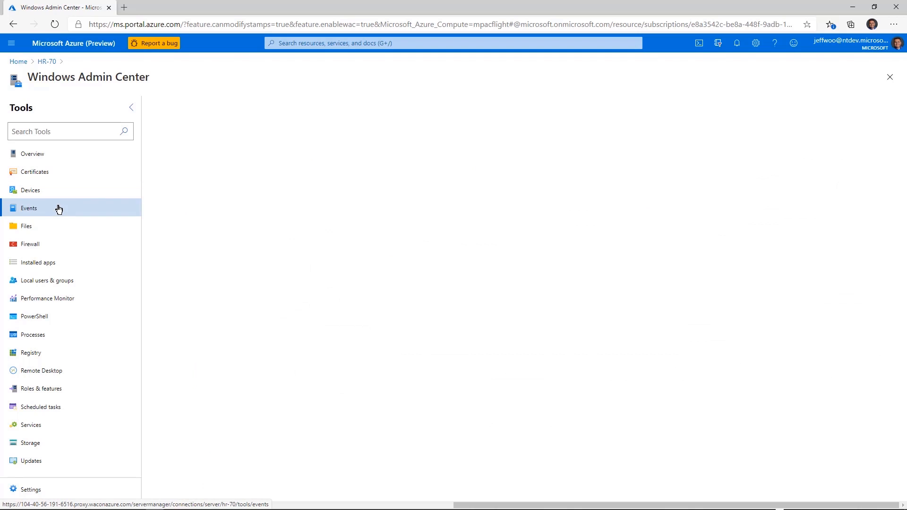
pyautogui.click(28, 208)
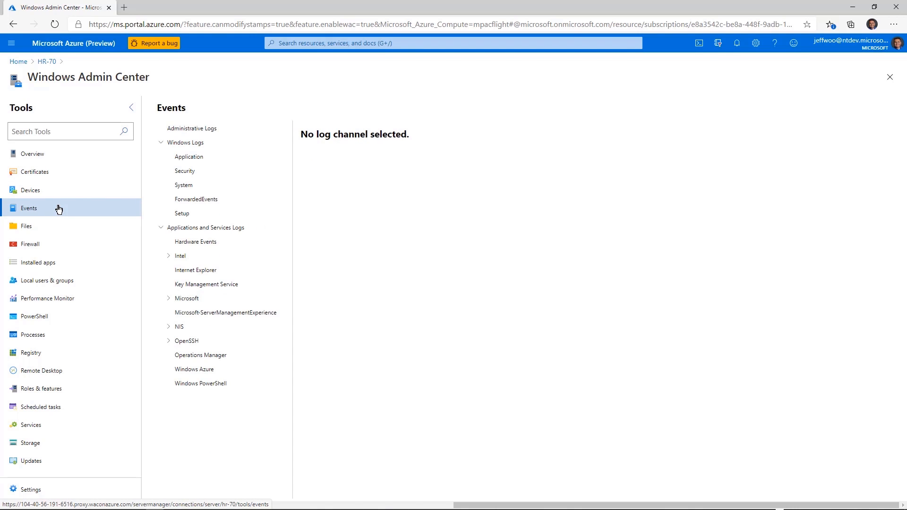
pyautogui.moveTo(183, 185)
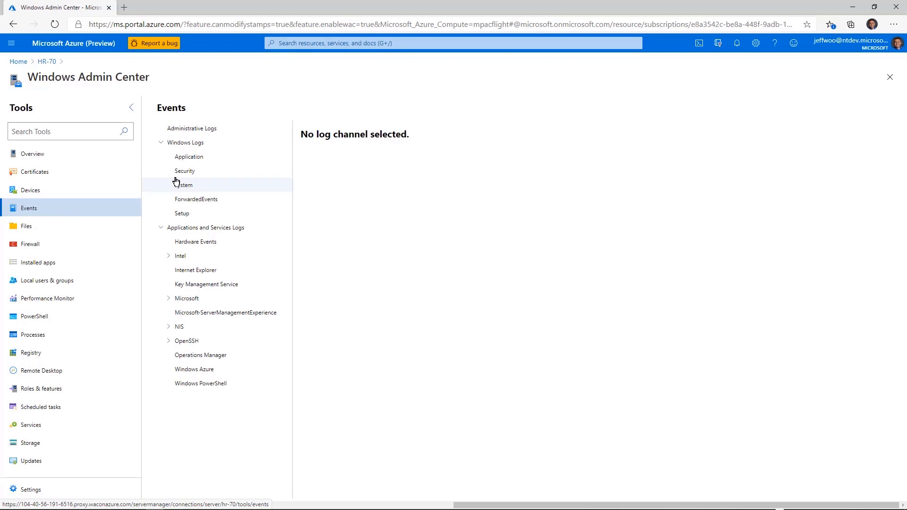
pyautogui.click(185, 171)
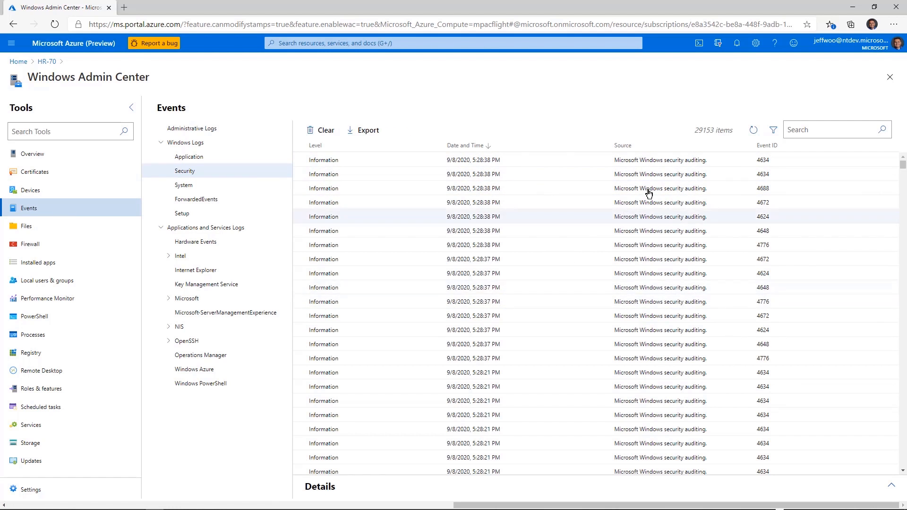
pyautogui.moveTo(713, 143)
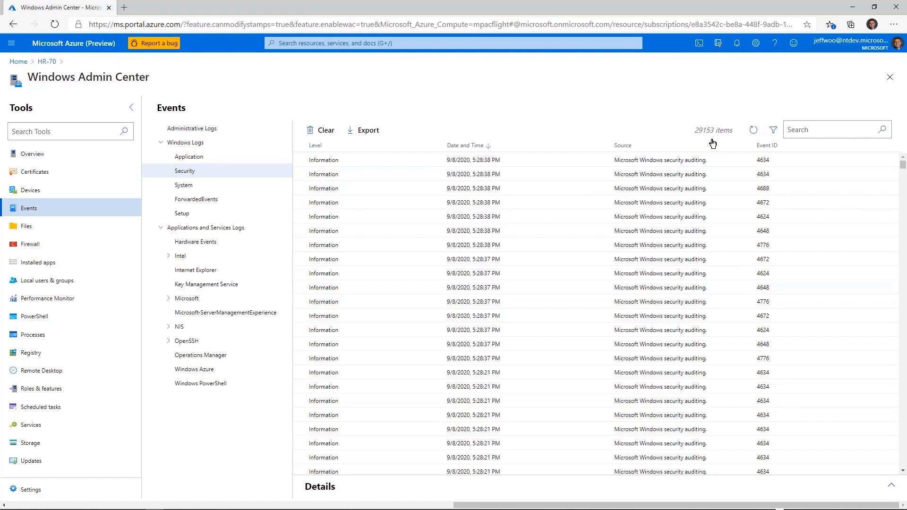
# Filter the Security log to Critical and Error events only, excluding Information and Verbose.
pyautogui.click(774, 129)
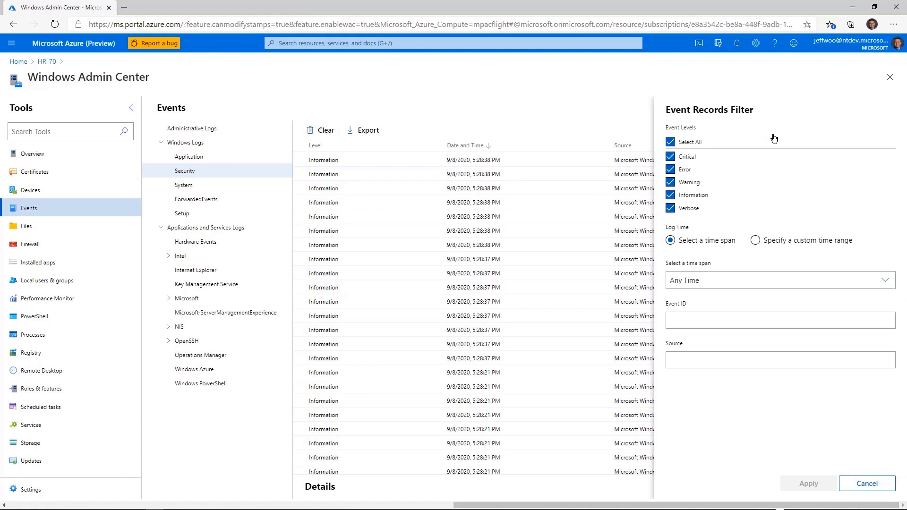
pyautogui.click(671, 195)
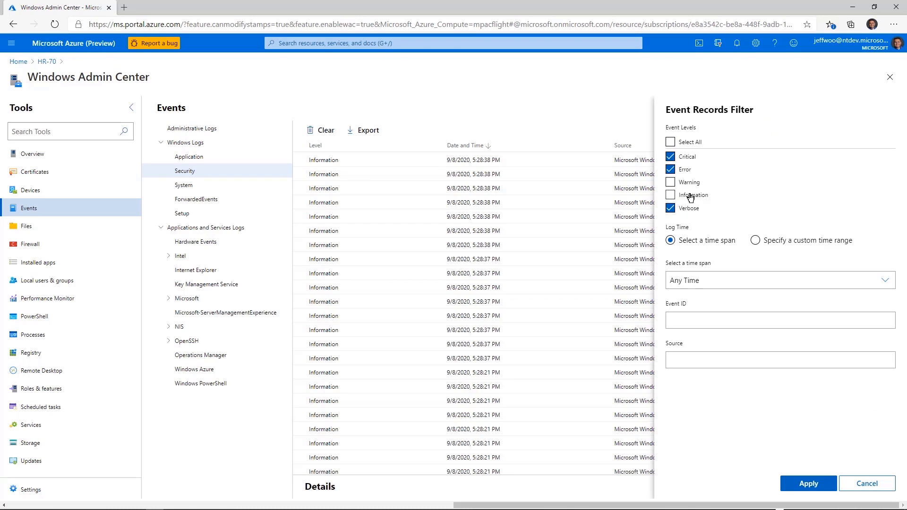
pyautogui.click(671, 208)
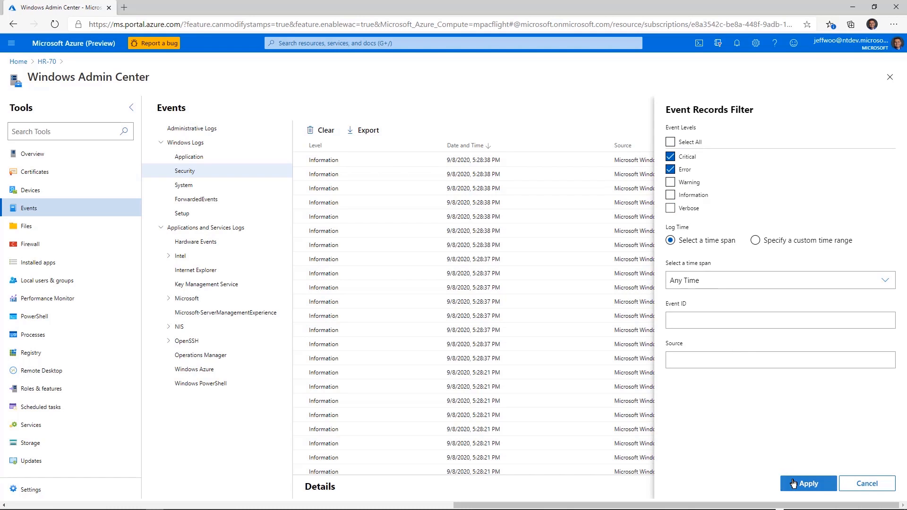
pyautogui.click(808, 483)
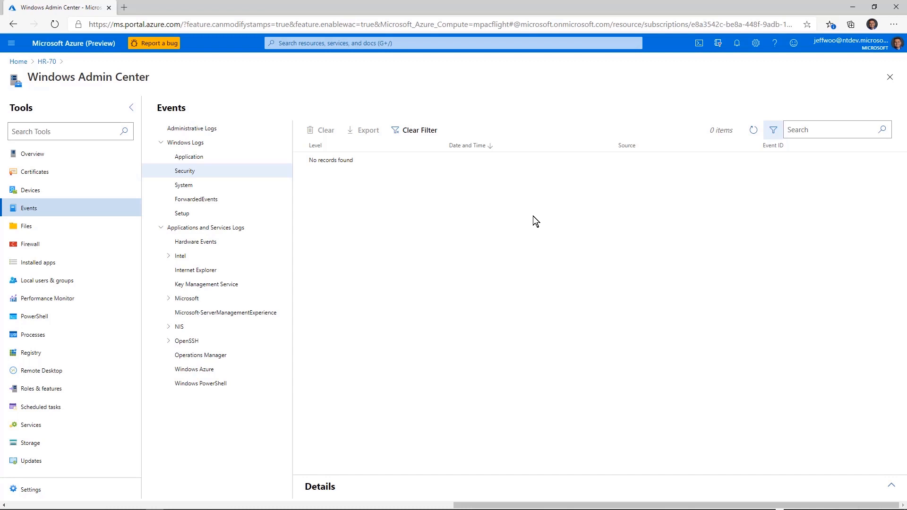
# Browse the contents of HR-70's Windows (C:) drive in the Files tool.
pyautogui.click(26, 225)
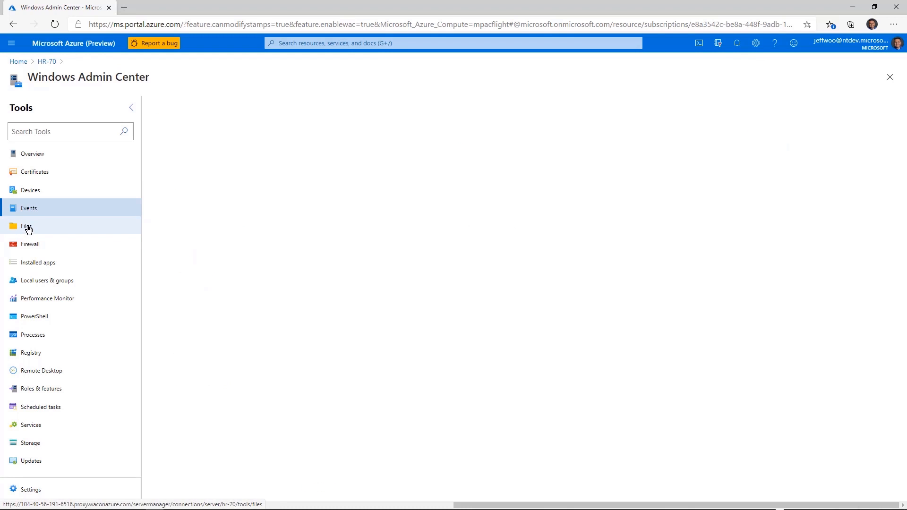
pyautogui.click(27, 226)
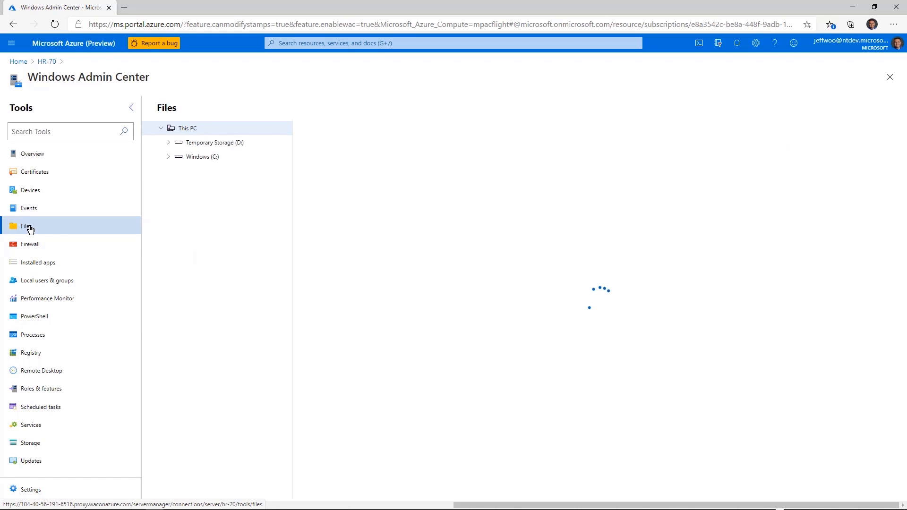
pyautogui.click(203, 156)
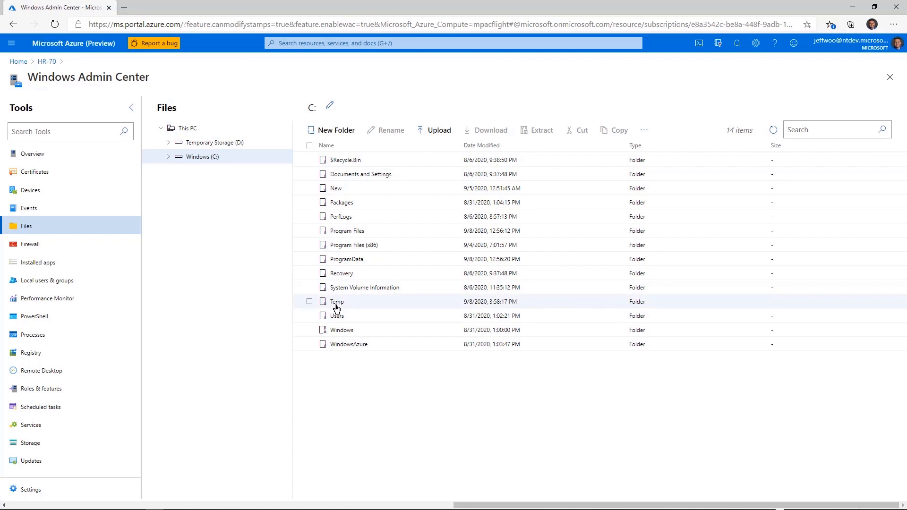
# Delete the Temp folder from the C: drive.
pyautogui.click(310, 301)
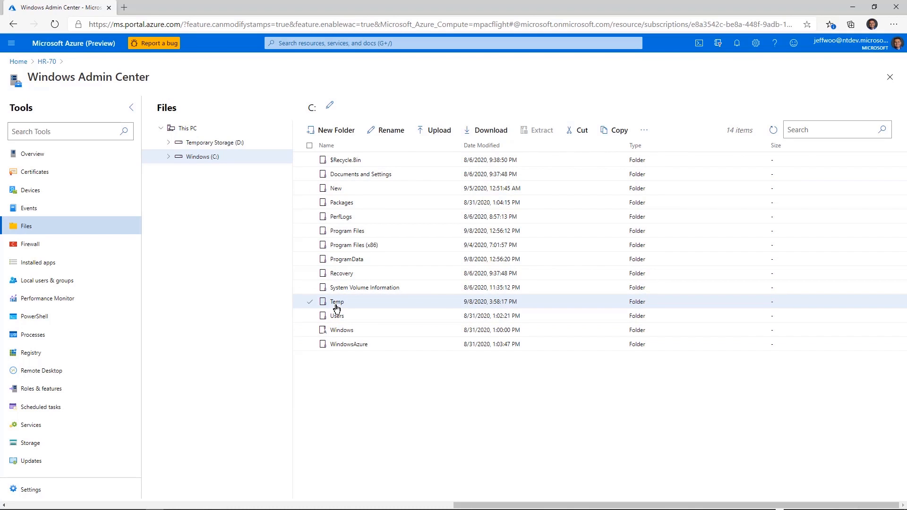
pyautogui.click(644, 130)
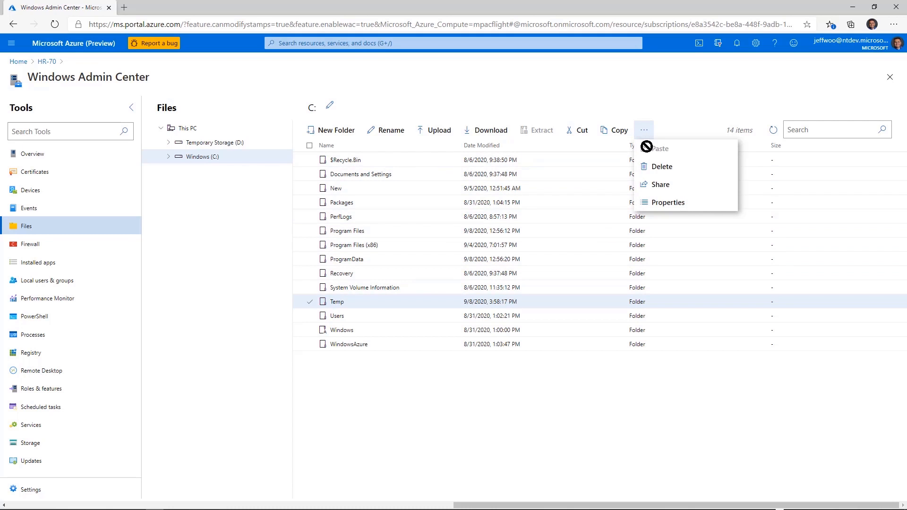
pyautogui.moveTo(660, 166)
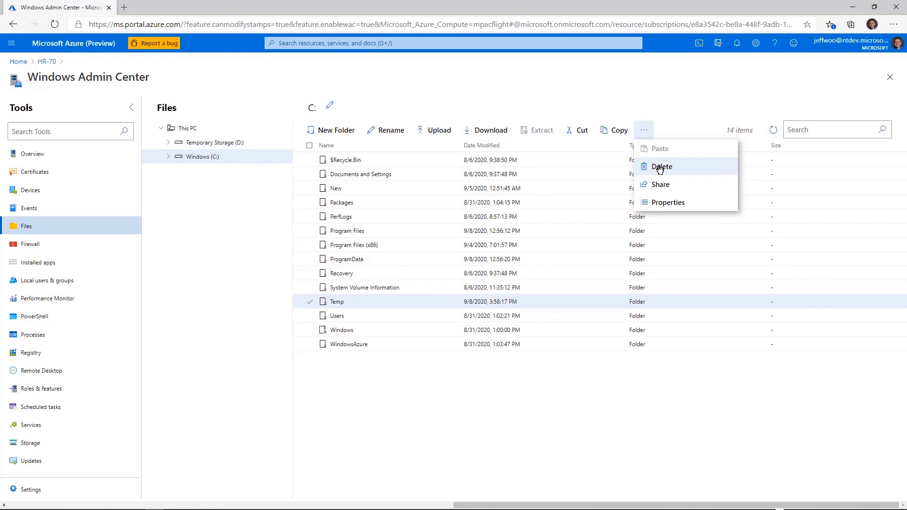
pyautogui.click(661, 166)
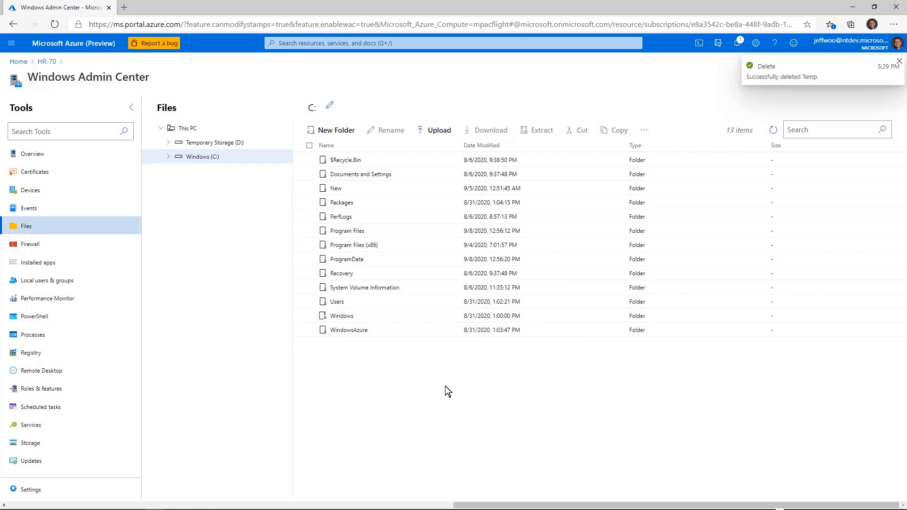
pyautogui.moveTo(91, 298)
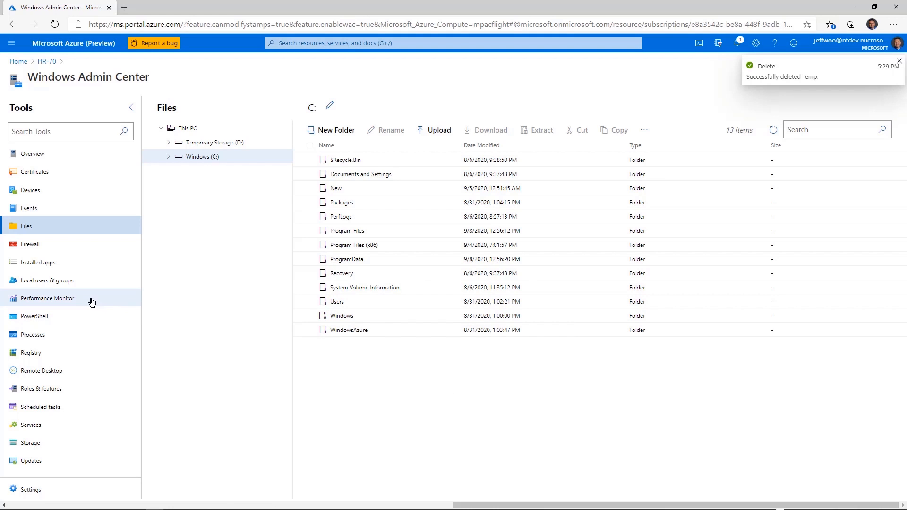
# View HR-70's Performance Monitor, then start a Remote Desktop connection to the server.
pyautogui.click(47, 298)
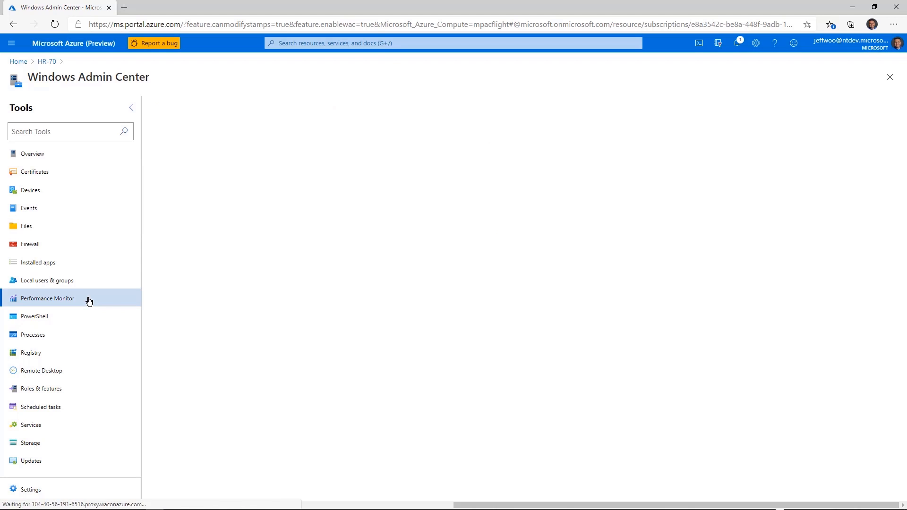
pyautogui.click(47, 298)
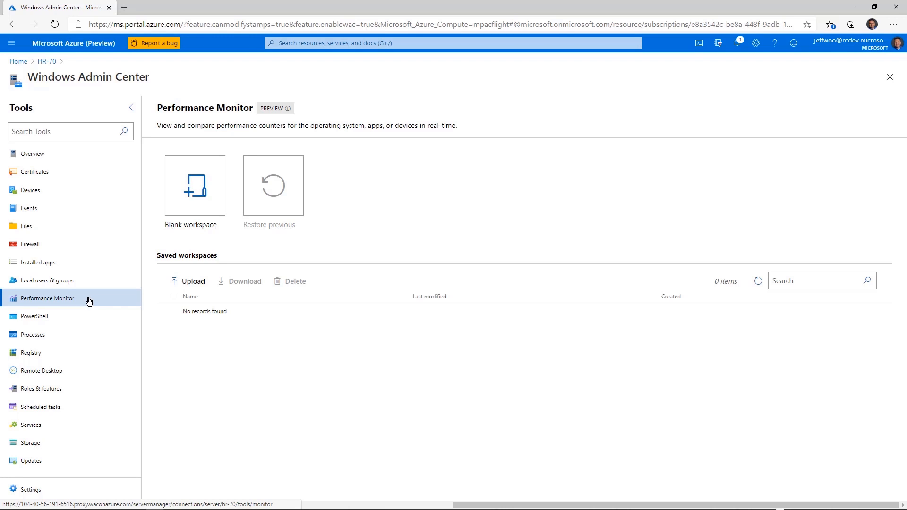
pyautogui.click(41, 371)
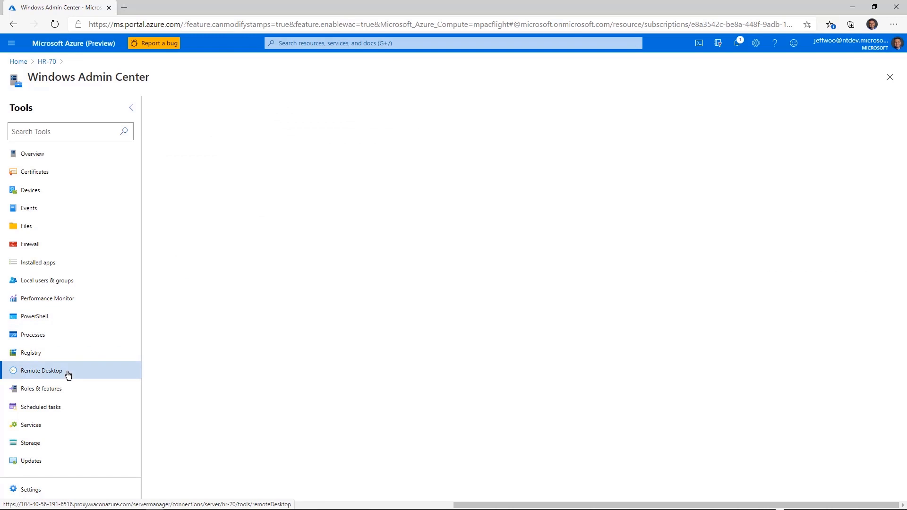
# Load the Remote Desktop tool for HR-70 and activate its session area.
pyautogui.click(42, 370)
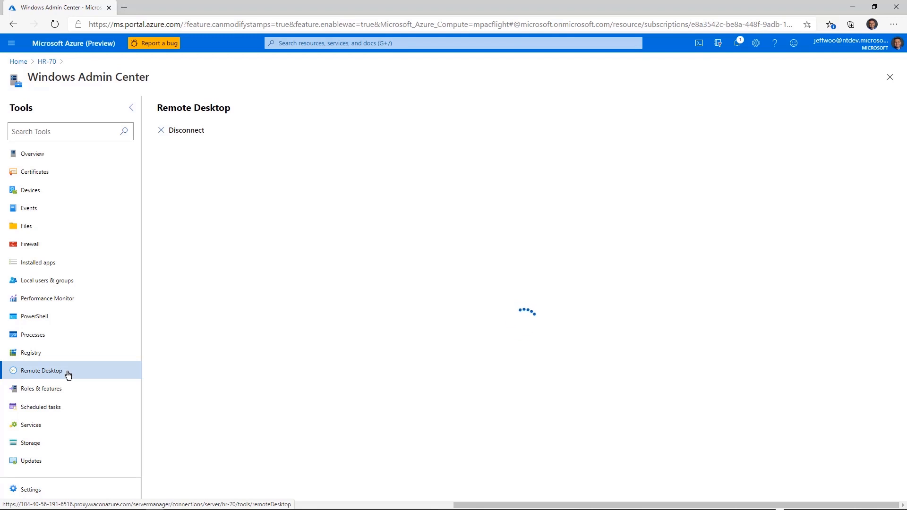
pyautogui.moveTo(268, 370)
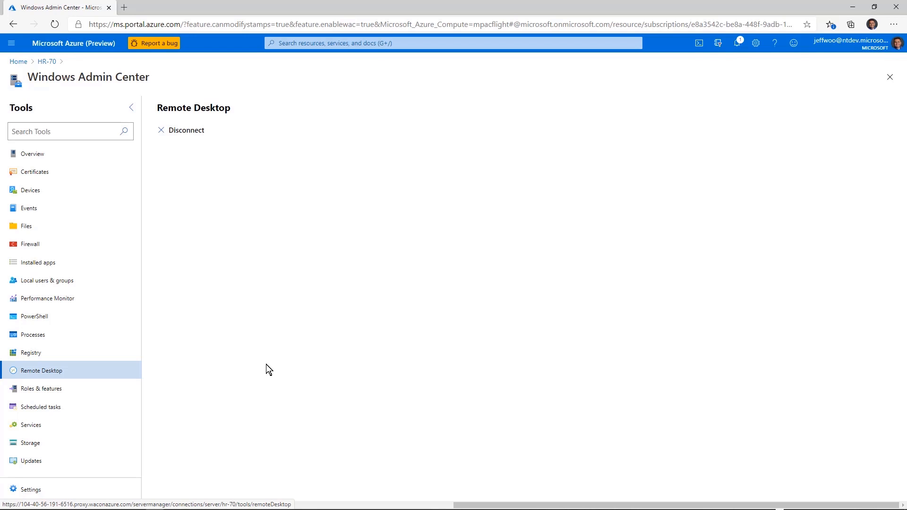
pyautogui.click(755, 194)
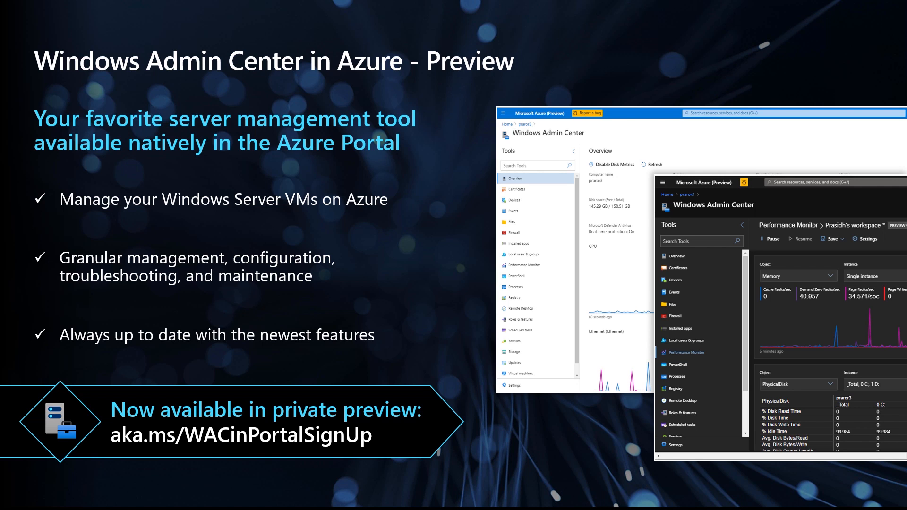
# Advance to the 'Windows Admin Center in Azure - Preview' summary slide.
pyautogui.press('Right')
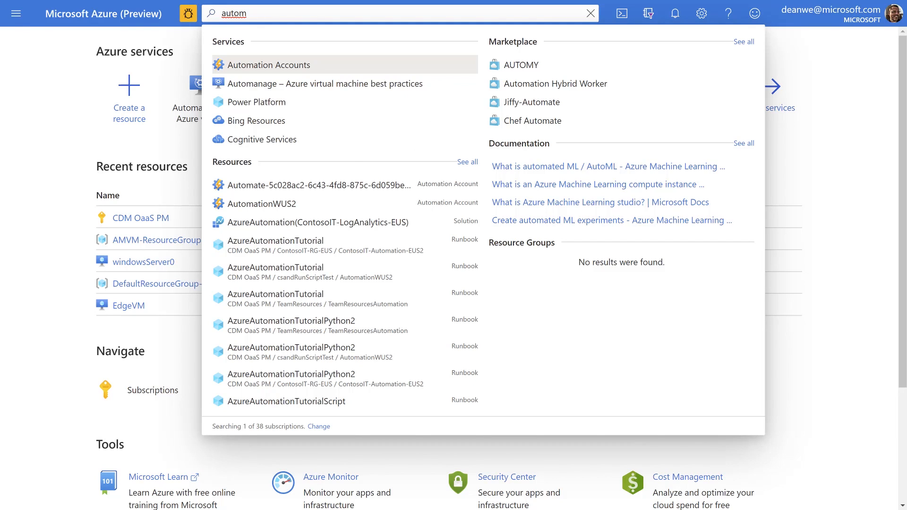
# Open 'Automanage – Azure virtual machine best practices' from the portal search for 'autom'.
pyautogui.click(324, 83)
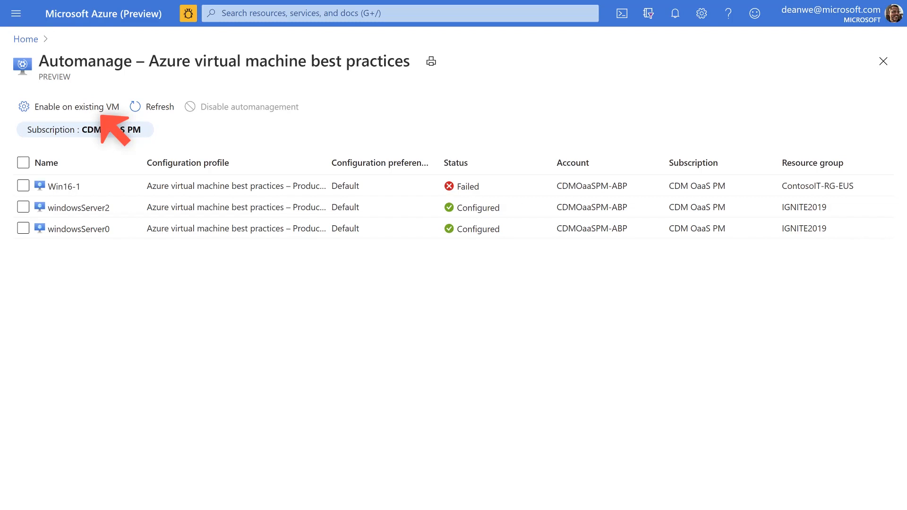
# Begin Automanage enablement on an existing VM and bring up the machine picker.
pyautogui.click(75, 106)
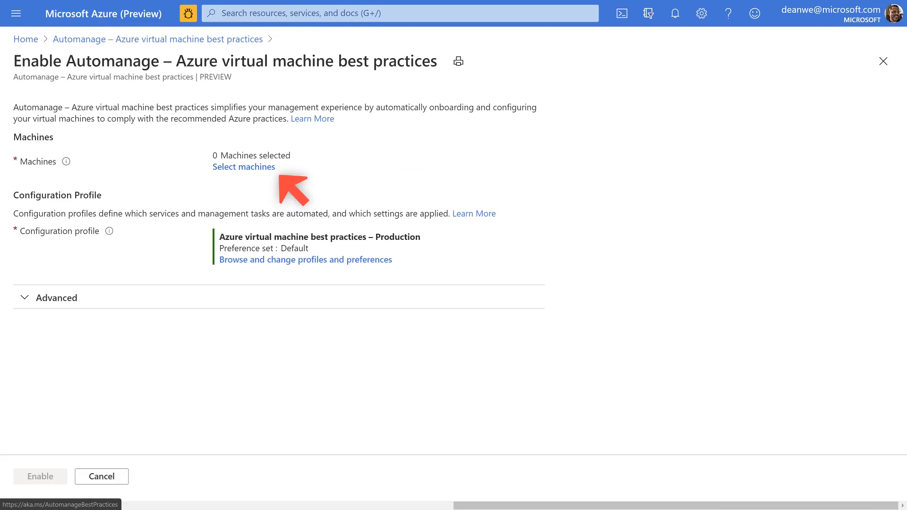
pyautogui.click(243, 166)
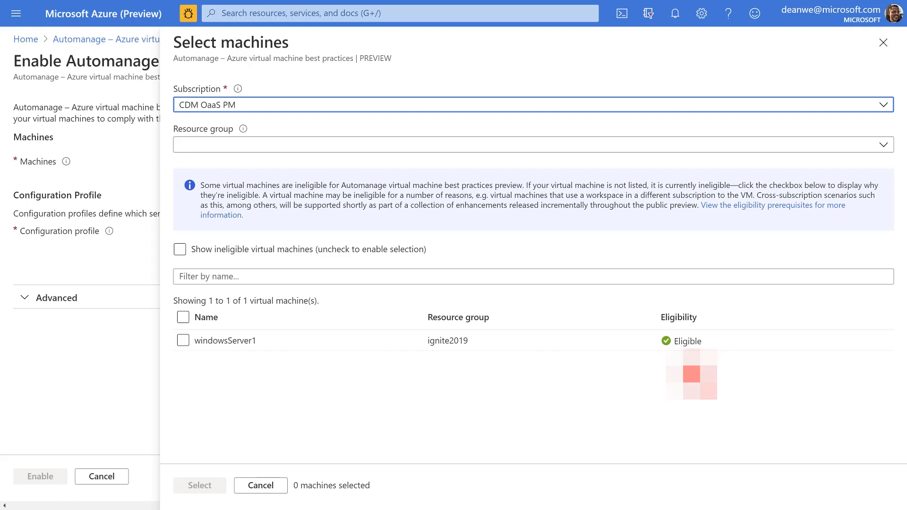
pyautogui.moveTo(692, 373)
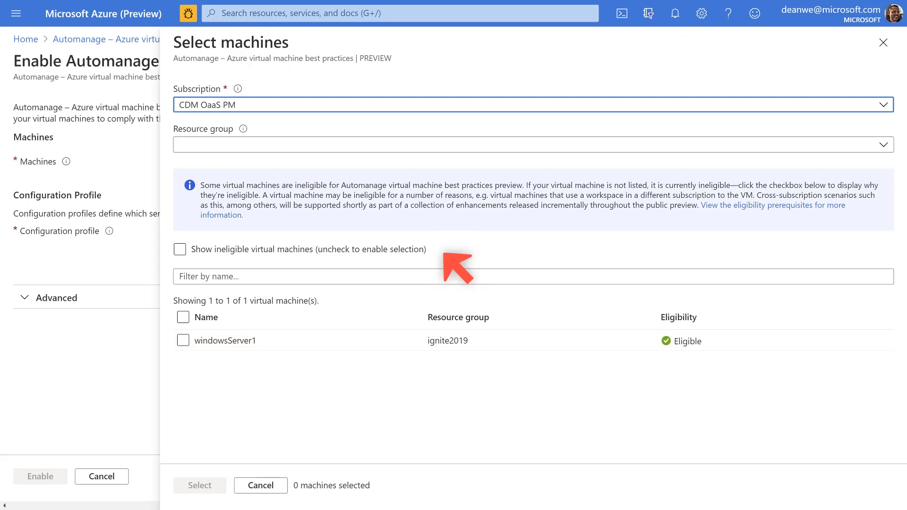
# Review ineligible VMs, hide them, then select windowsServer1 and confirm the choice.
pyautogui.click(179, 249)
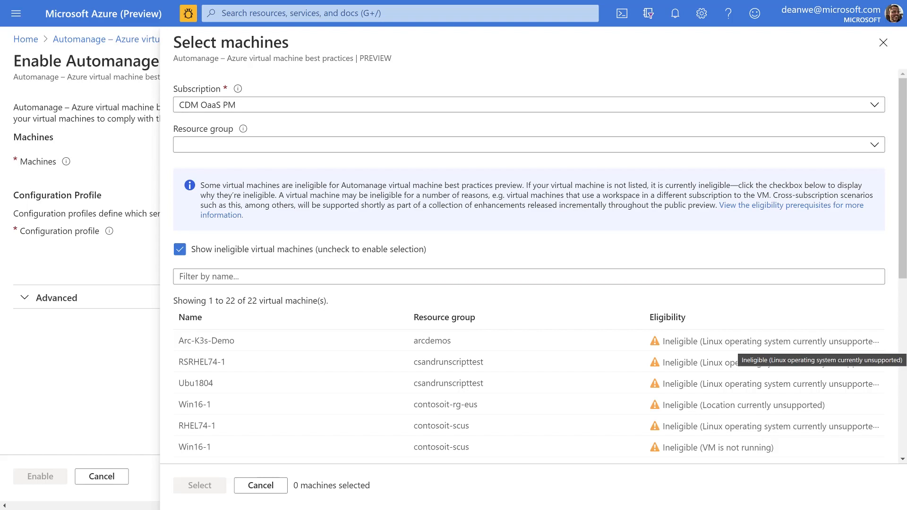
pyautogui.scroll(-3)
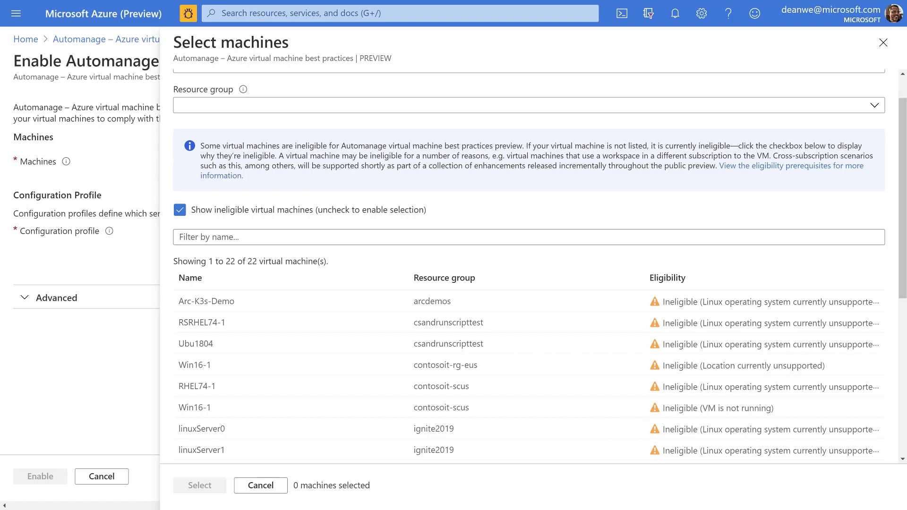
pyautogui.click(179, 210)
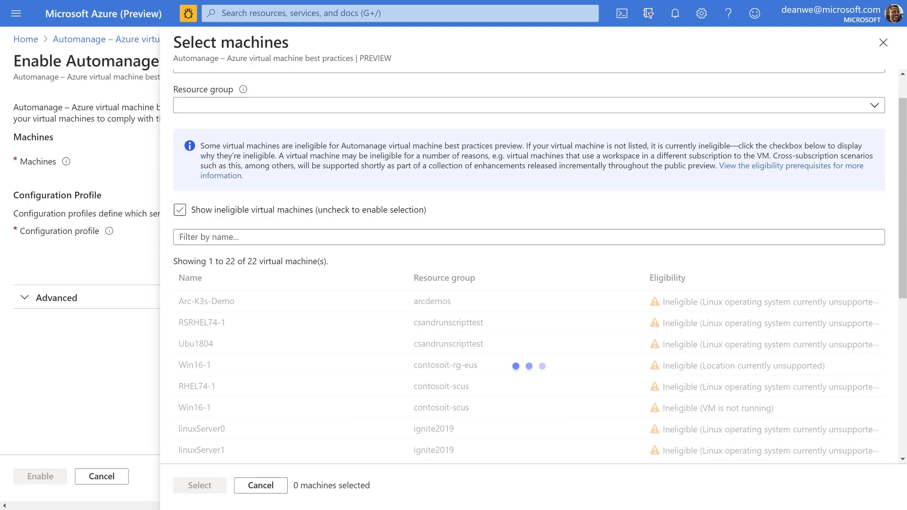
pyautogui.click(179, 210)
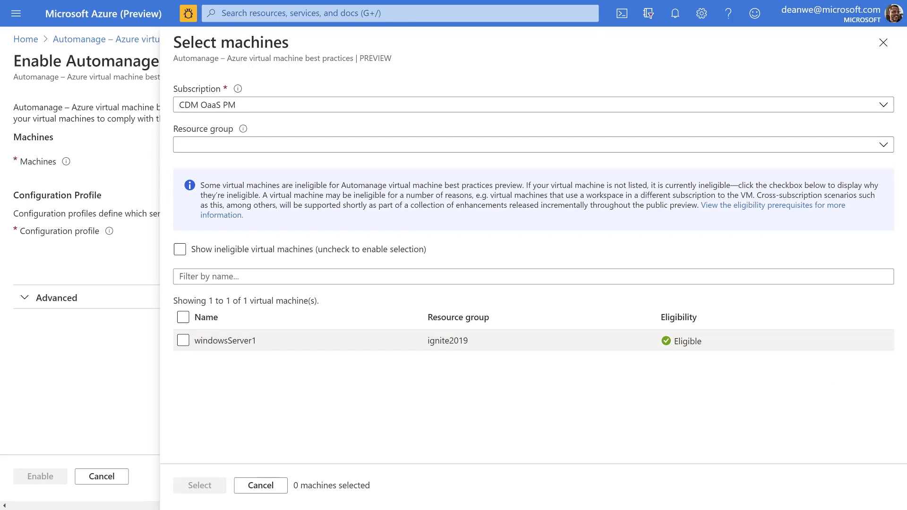
pyautogui.click(182, 341)
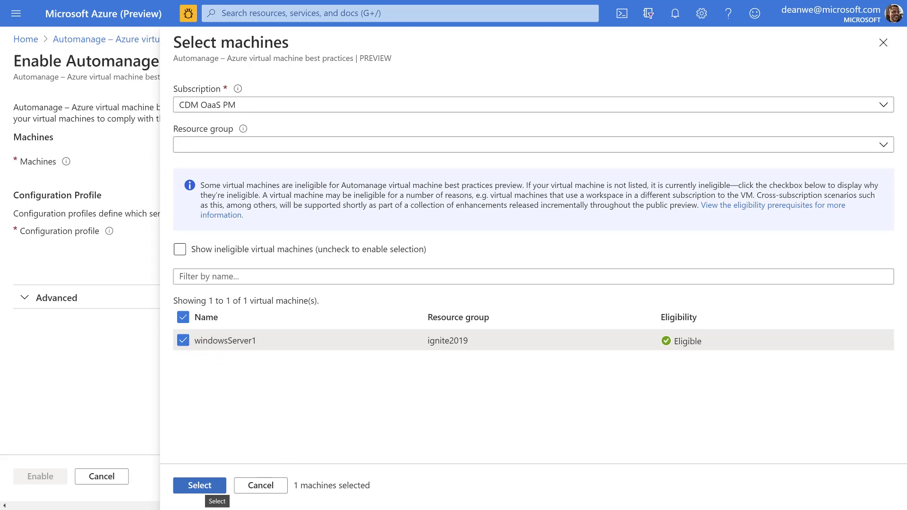
pyautogui.click(199, 484)
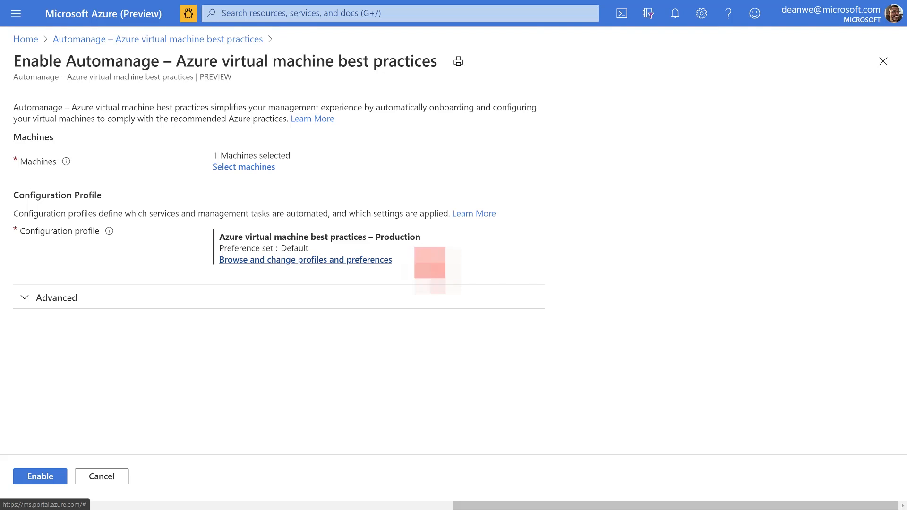
# View the Production profile's Backup service, showing daily 12:00 PM UTC backups.
pyautogui.click(305, 259)
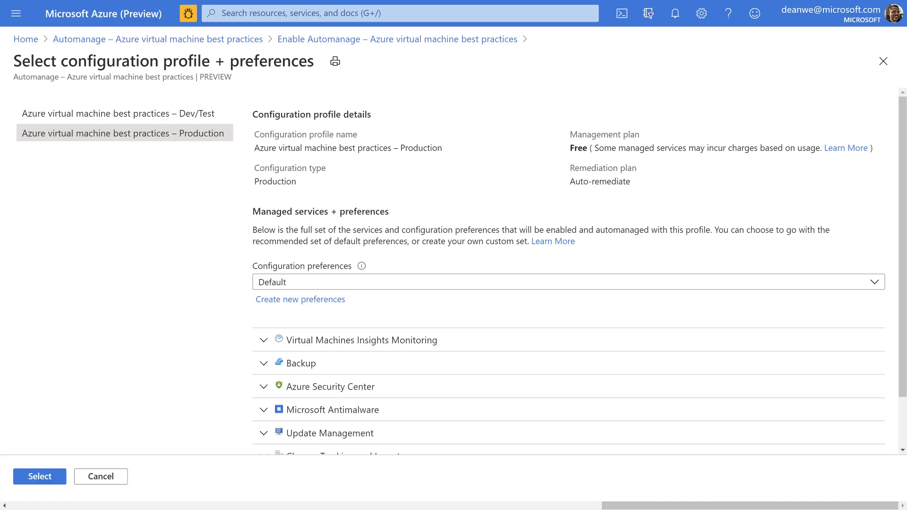
pyautogui.moveTo(360, 340)
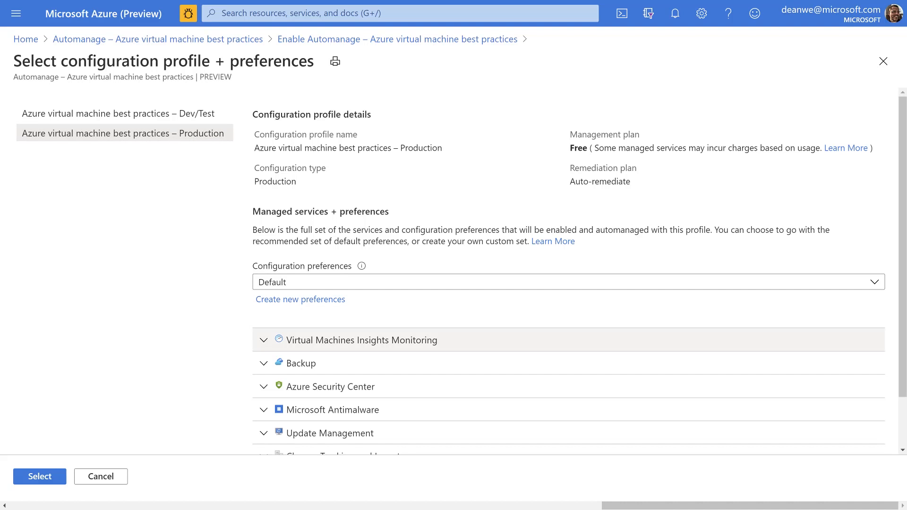
pyautogui.scroll(-3)
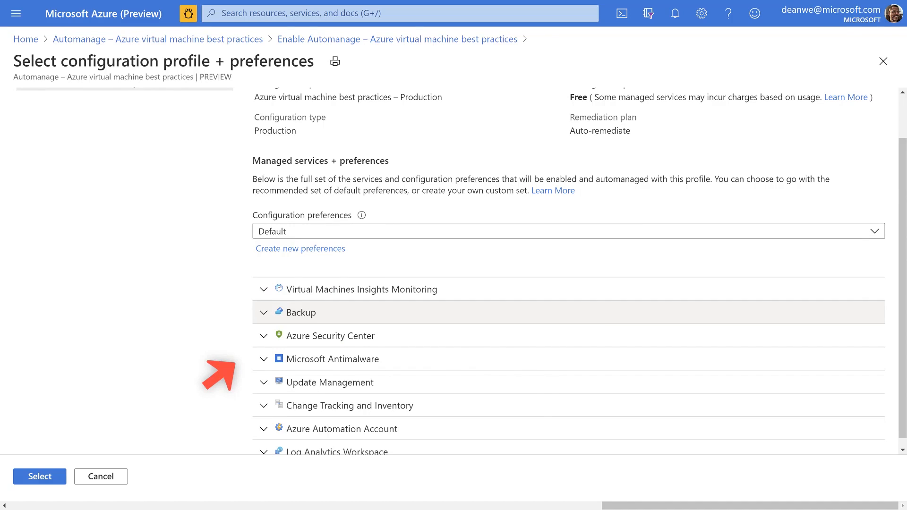
pyautogui.click(300, 313)
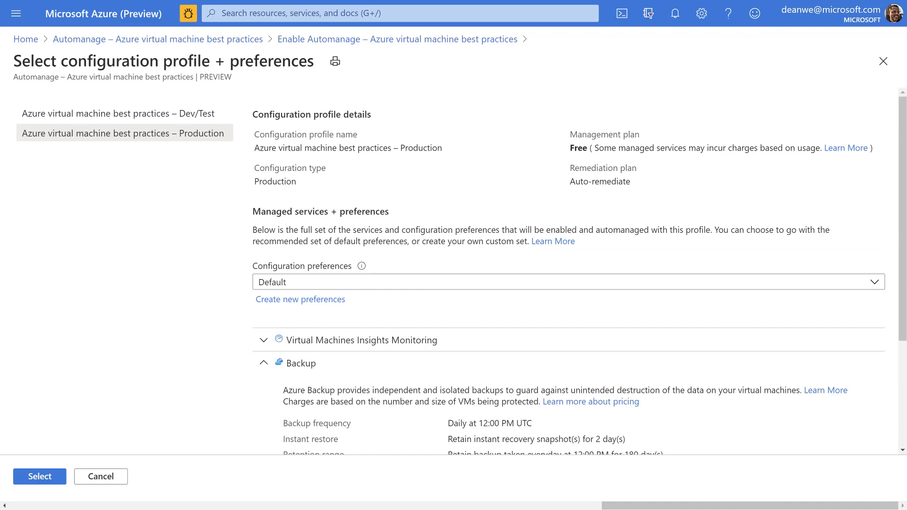
# Compare the Dev/Test profile, return to Production's Backup settings, and start new preferences.
pyautogui.click(117, 114)
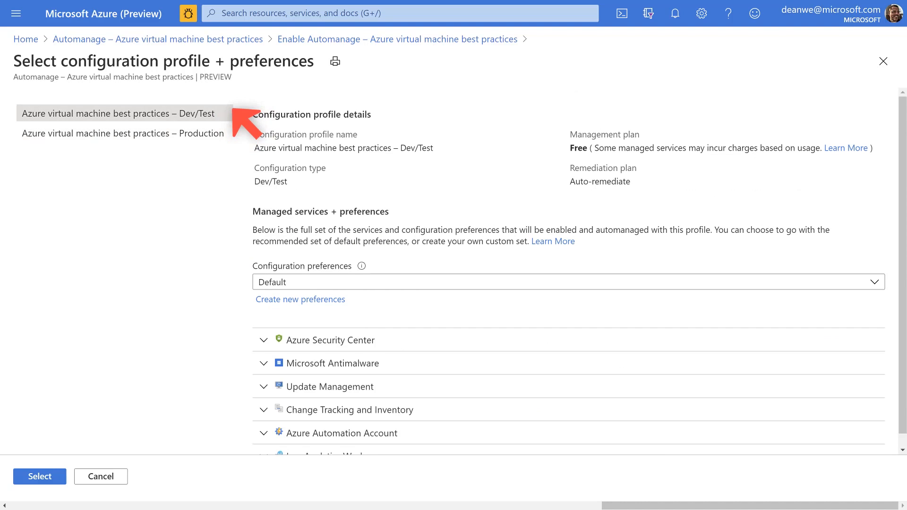
pyautogui.moveTo(348, 362)
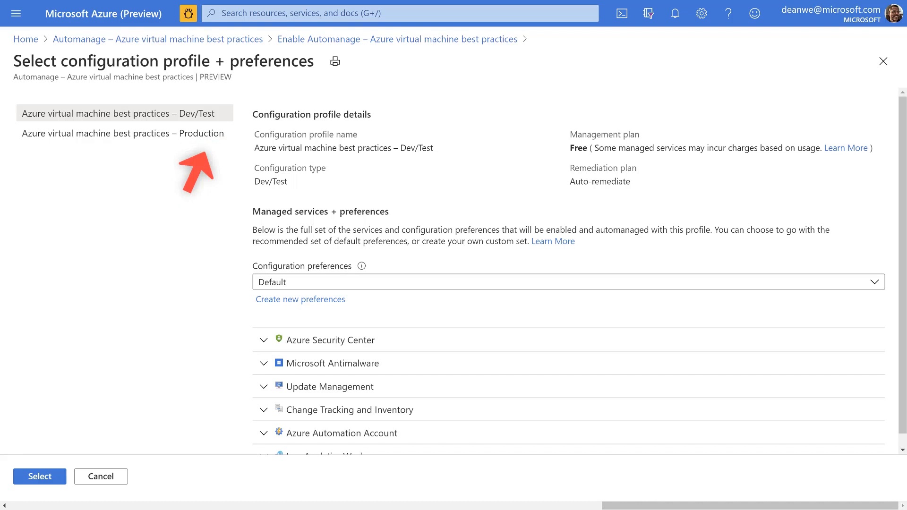
pyautogui.click(123, 134)
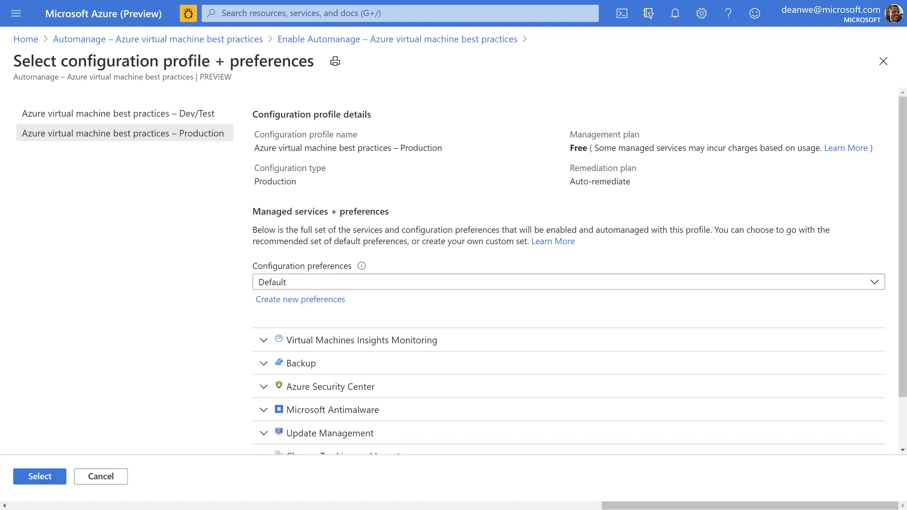
pyautogui.scroll(-3)
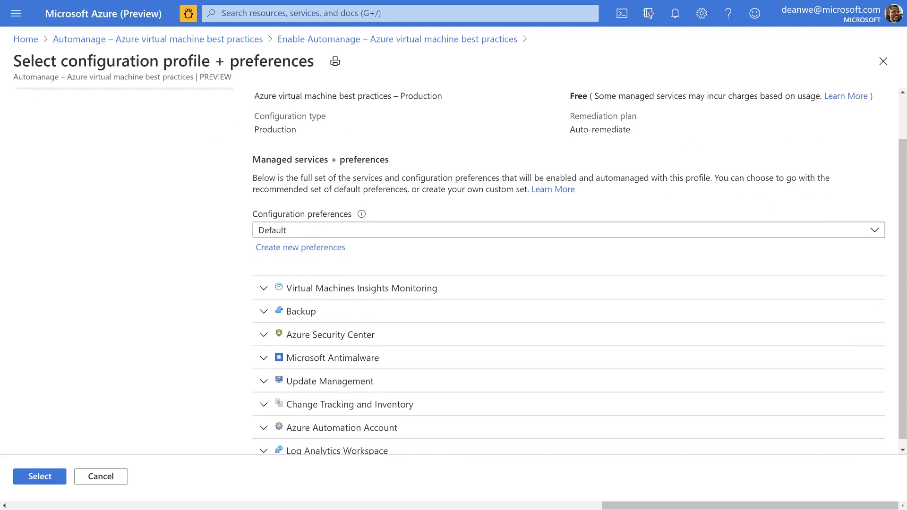
pyautogui.click(300, 311)
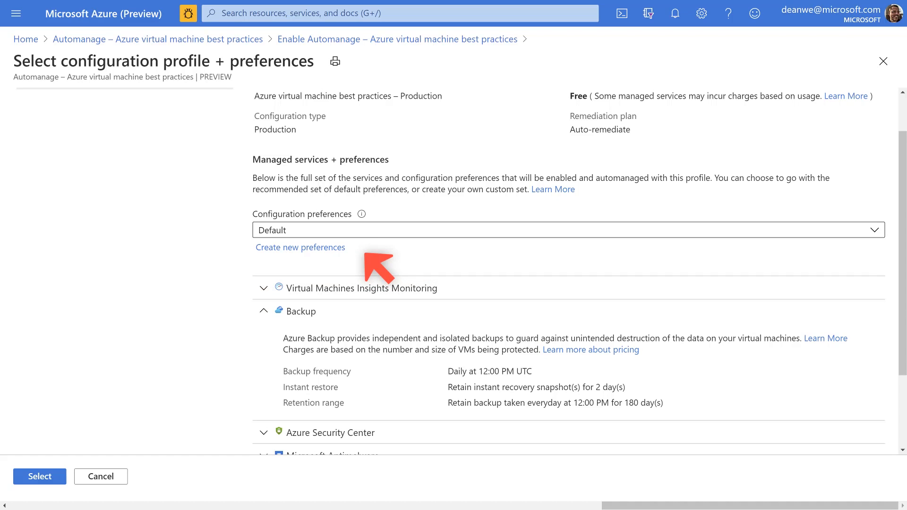
pyautogui.click(300, 247)
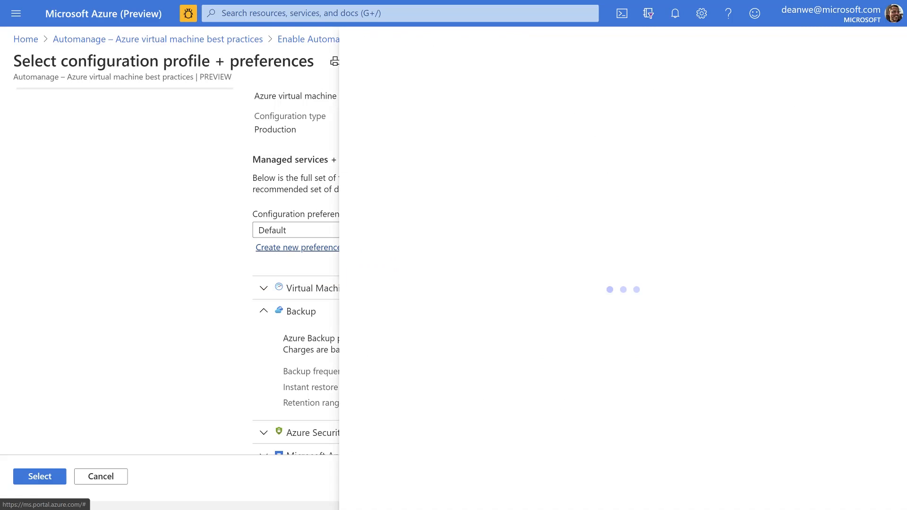
# Create the DeanPreference set in AMVM-ResourceGroup with daily backup at 4:00 AM.
pyautogui.click(297, 246)
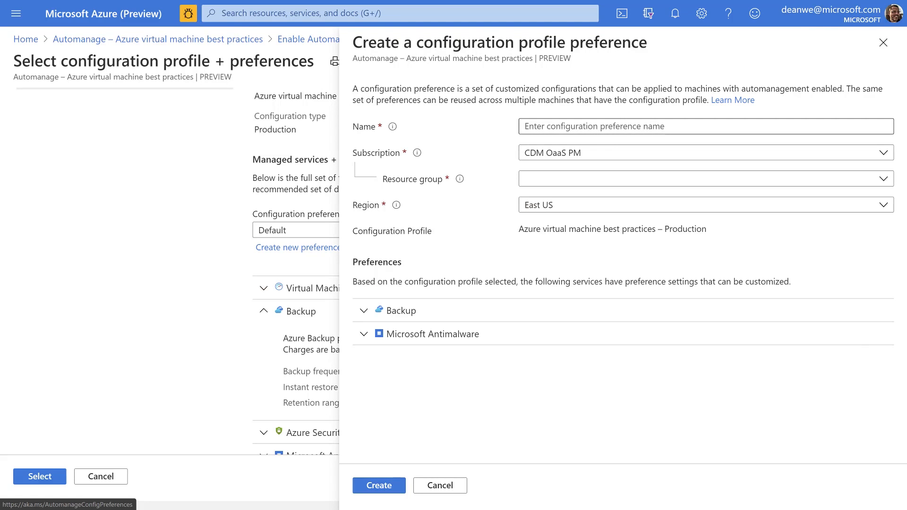
pyautogui.write('DeanPreference')
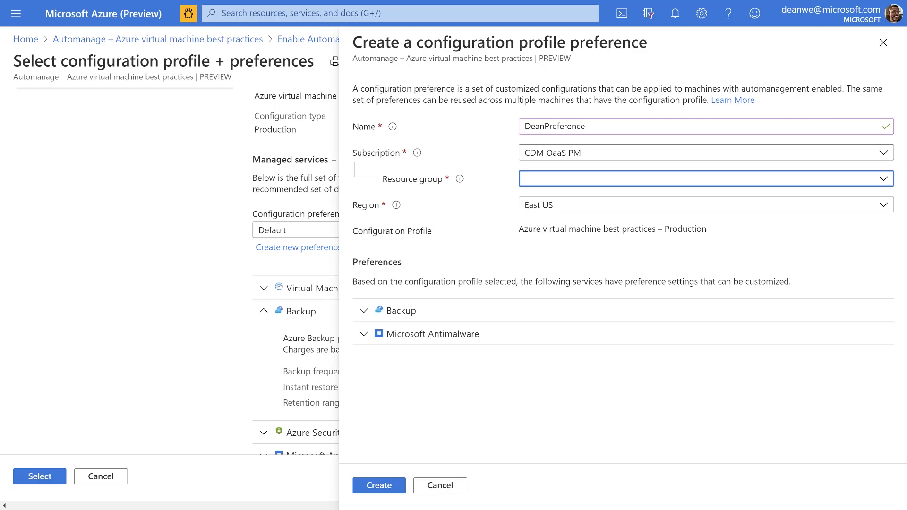
pyautogui.click(704, 179)
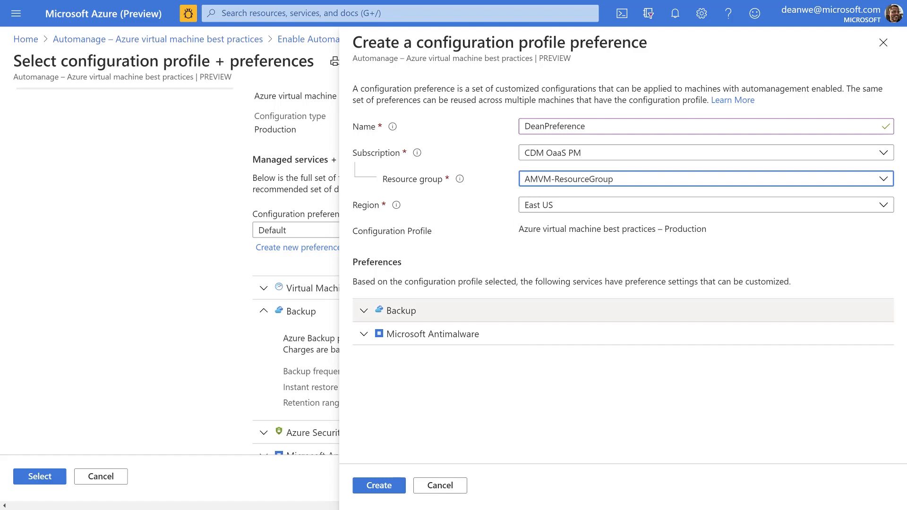
pyautogui.click(399, 311)
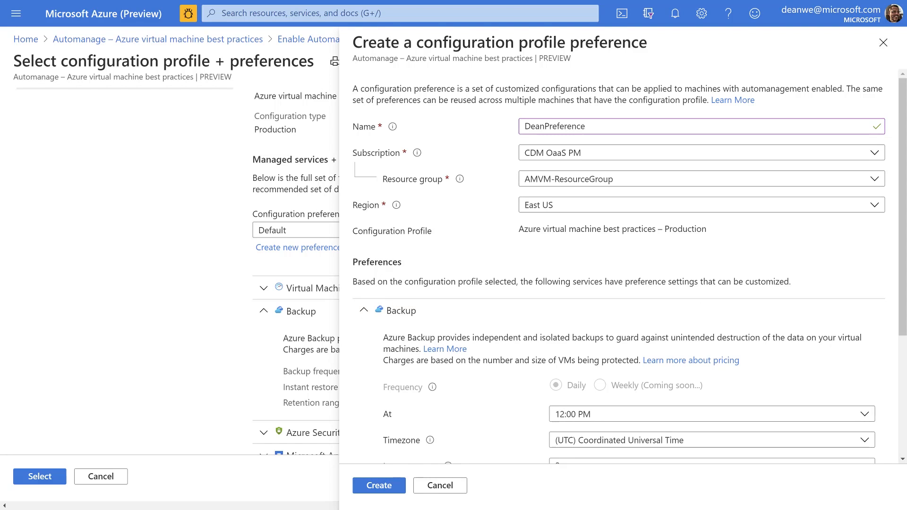
pyautogui.scroll(-3)
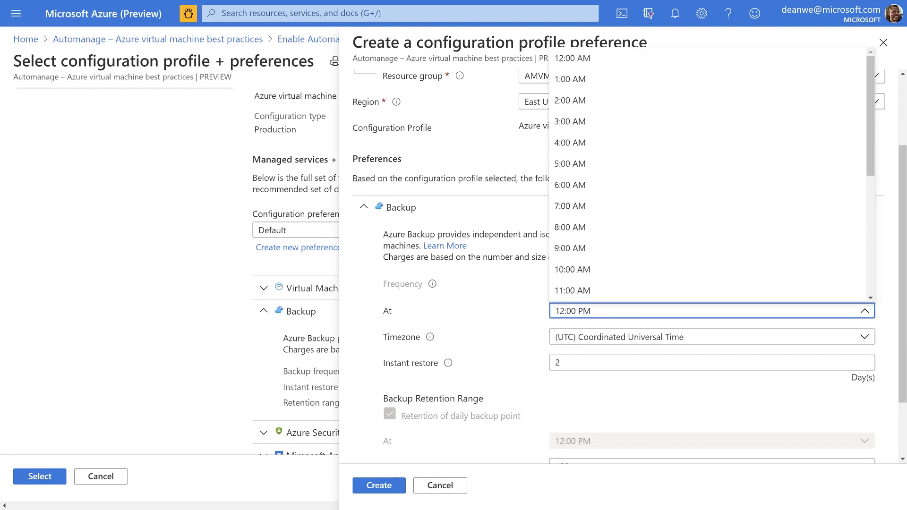
pyautogui.click(569, 143)
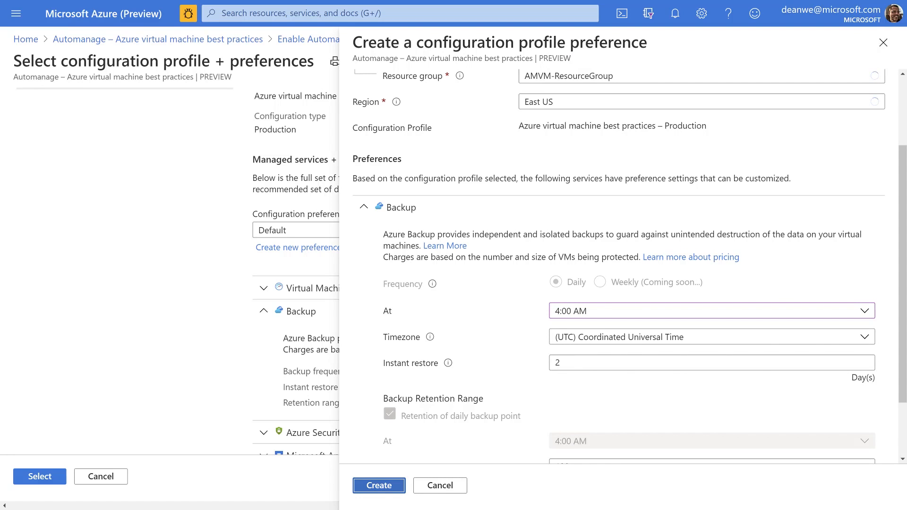
pyautogui.click(378, 486)
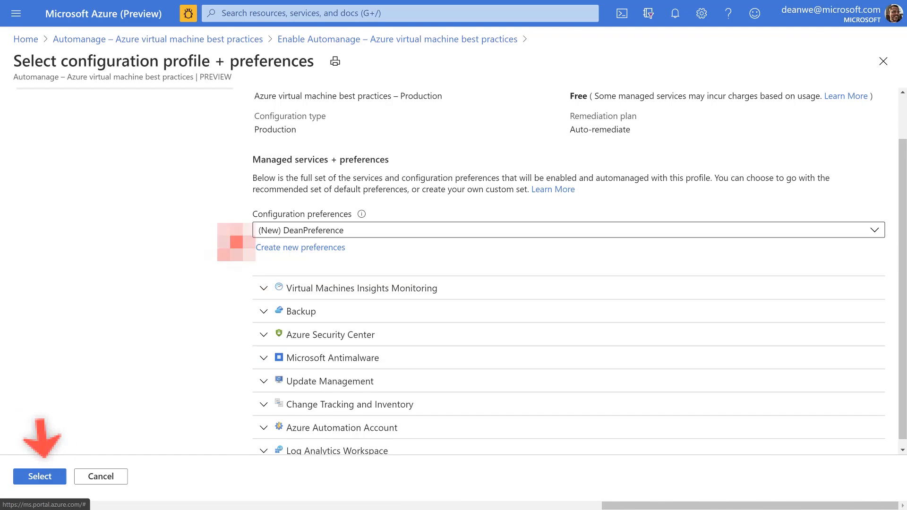
# Apply the Production profile with the new preference and enable Automanage on the machine.
pyautogui.click(40, 477)
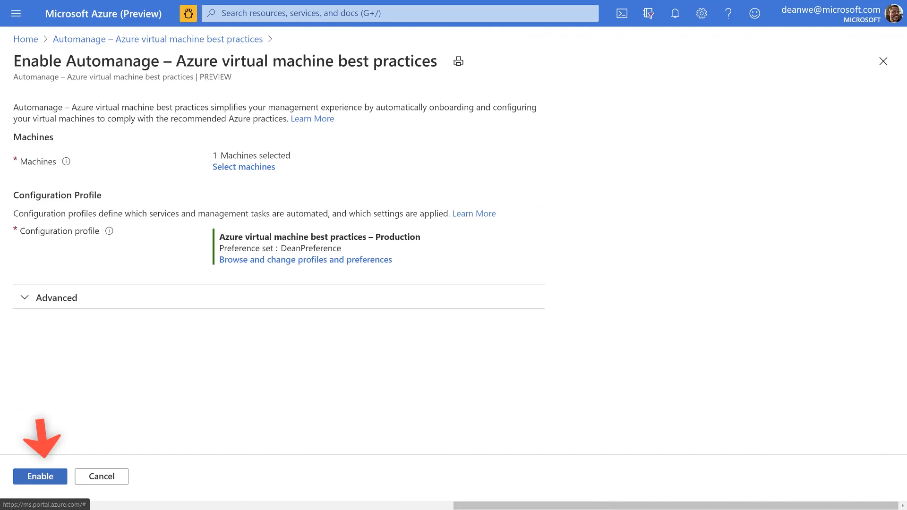
pyautogui.click(39, 477)
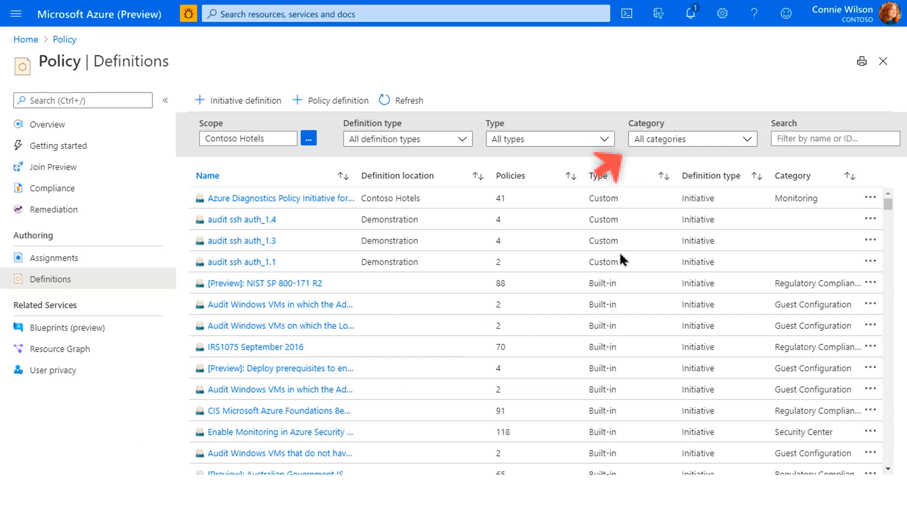
# Filter policy definitions to the Automanage category and select the Enable Automanage best practices definition.
pyautogui.click(691, 139)
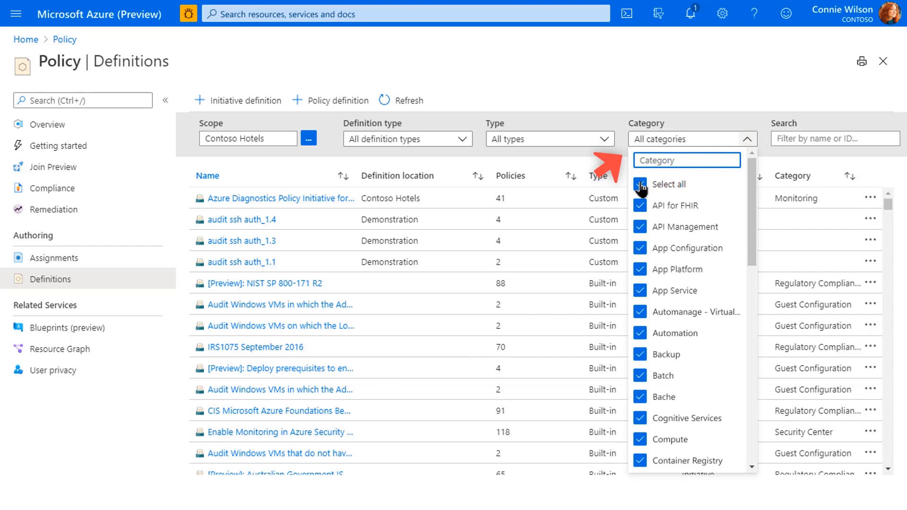
pyautogui.click(640, 184)
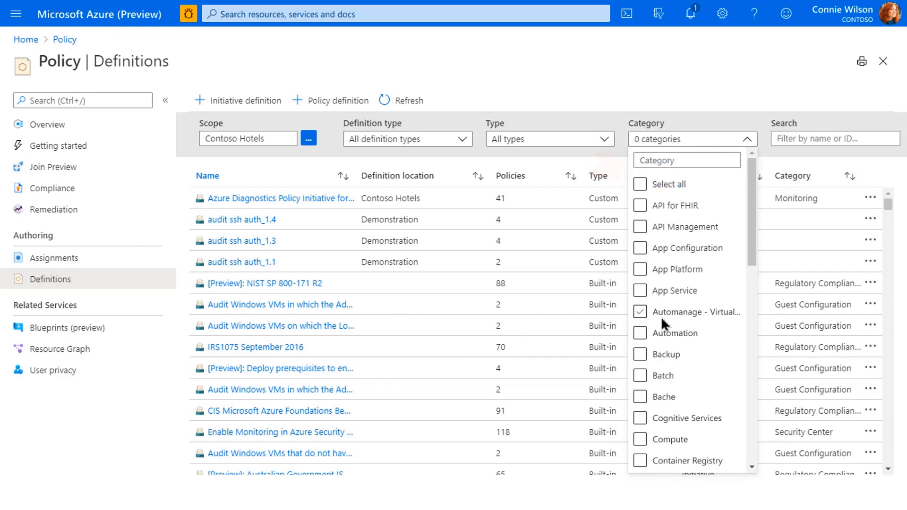
pyautogui.click(639, 312)
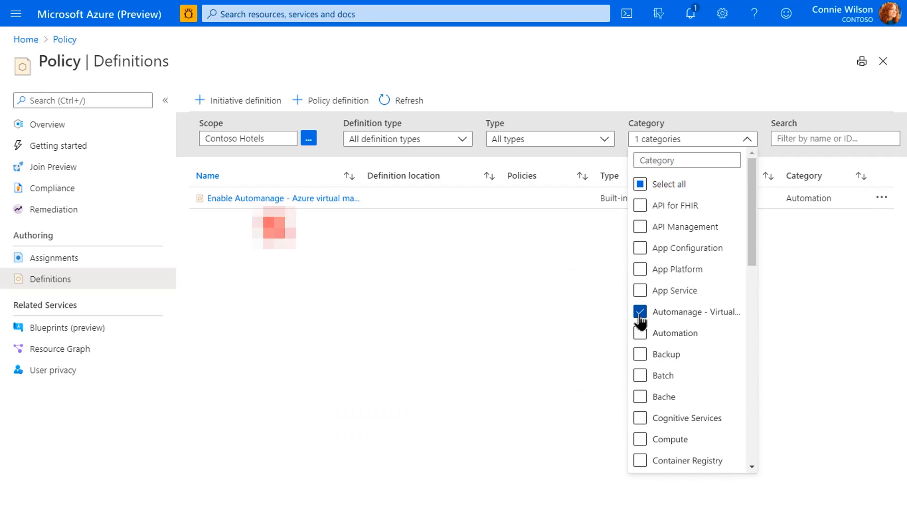
pyautogui.click(282, 198)
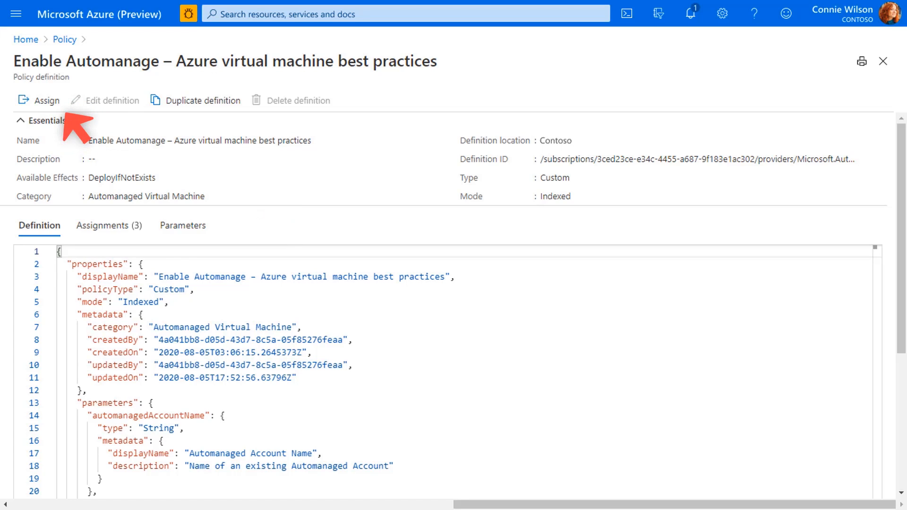
# Start the policy assignment and scope it to the Contoso-RG resource group.
pyautogui.click(45, 101)
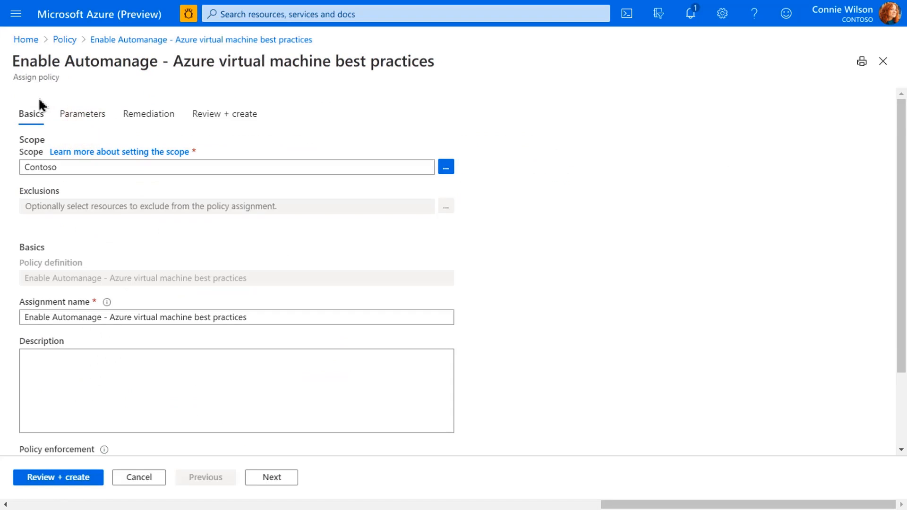
pyautogui.click(445, 167)
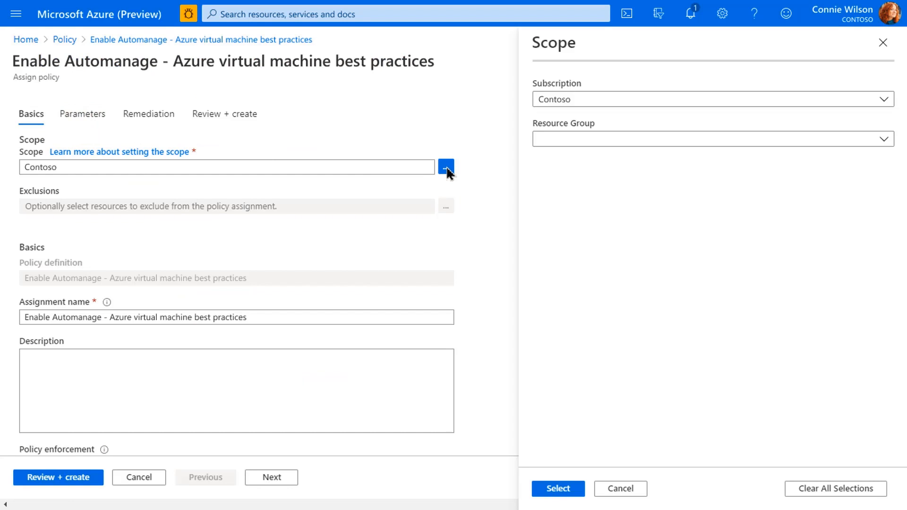
pyautogui.moveTo(661, 149)
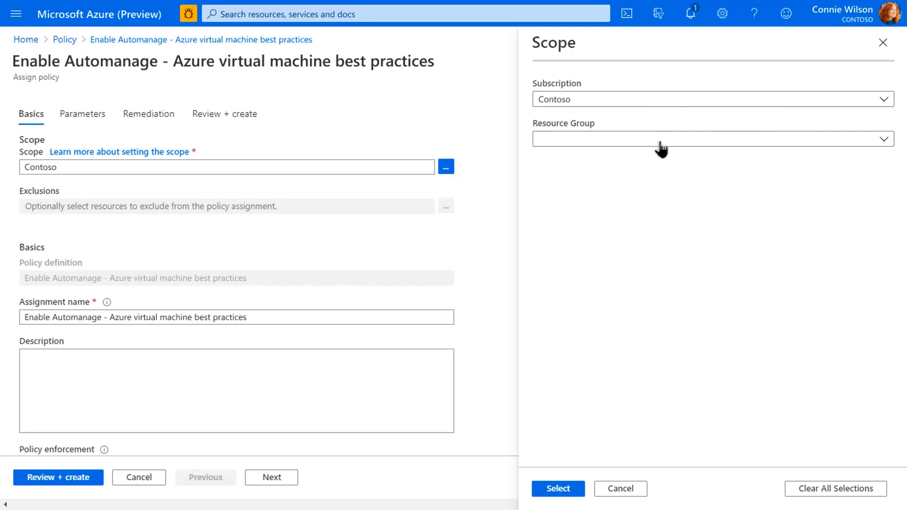
pyautogui.click(711, 138)
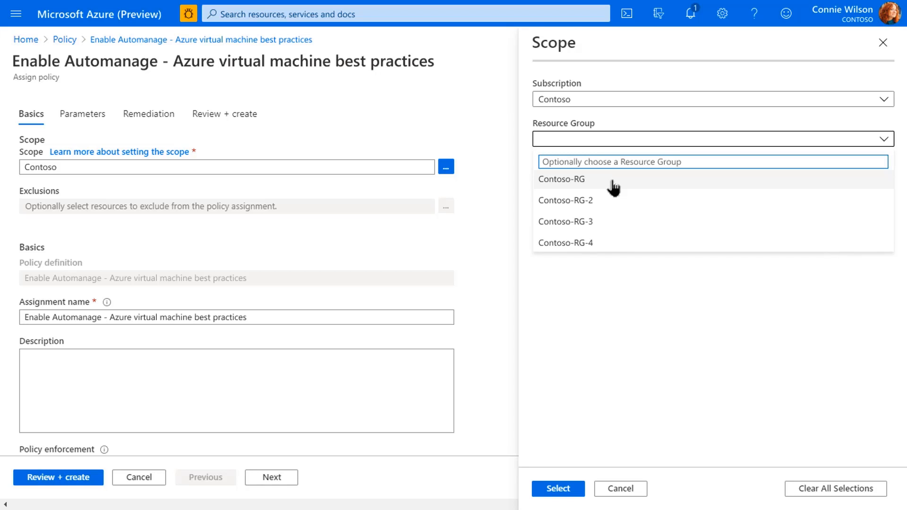
pyautogui.click(560, 179)
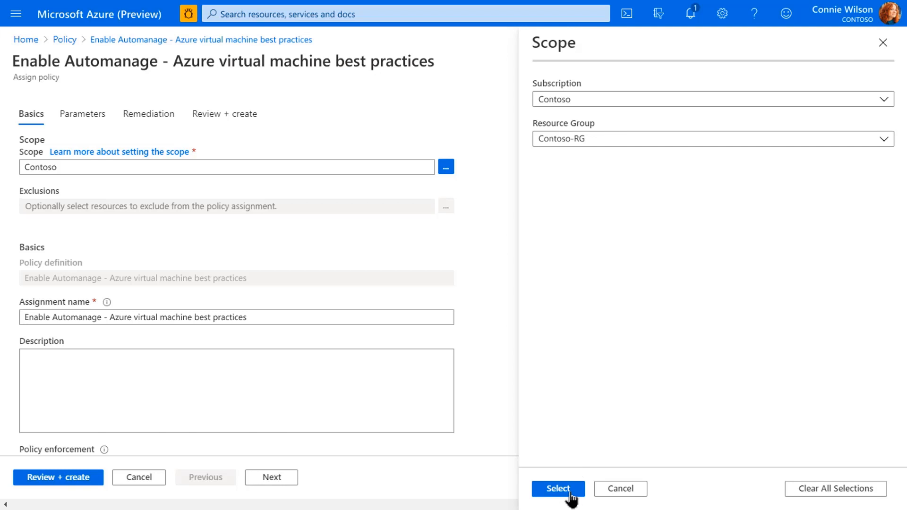
pyautogui.click(556, 488)
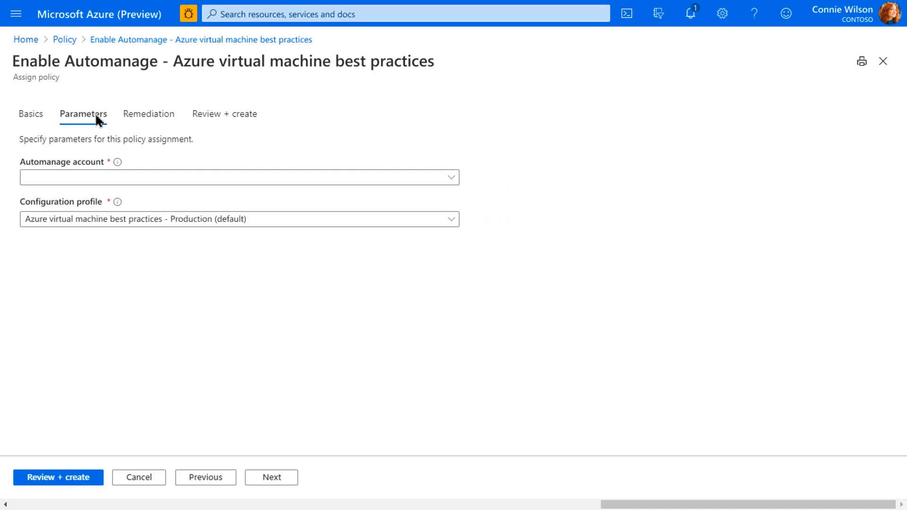
# Set the assignment parameter Automanage account to West-US IT Automanage account.
pyautogui.click(238, 177)
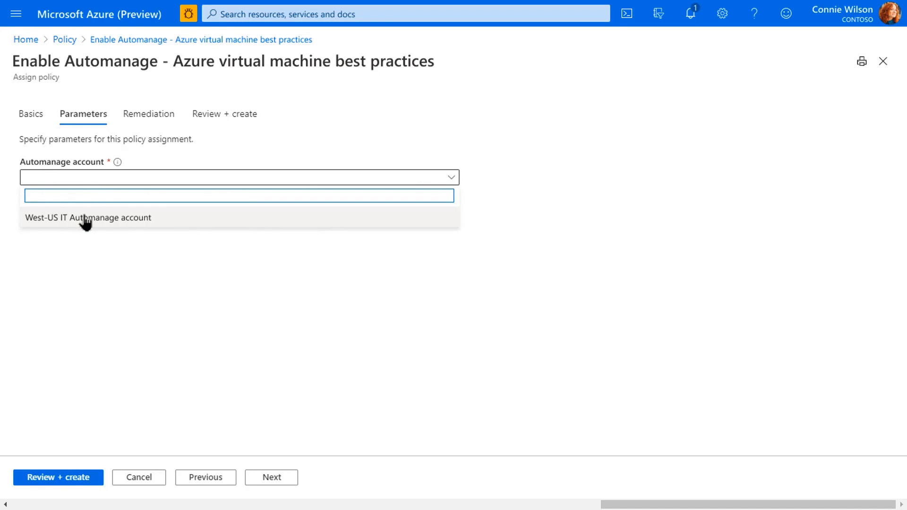
pyautogui.click(87, 218)
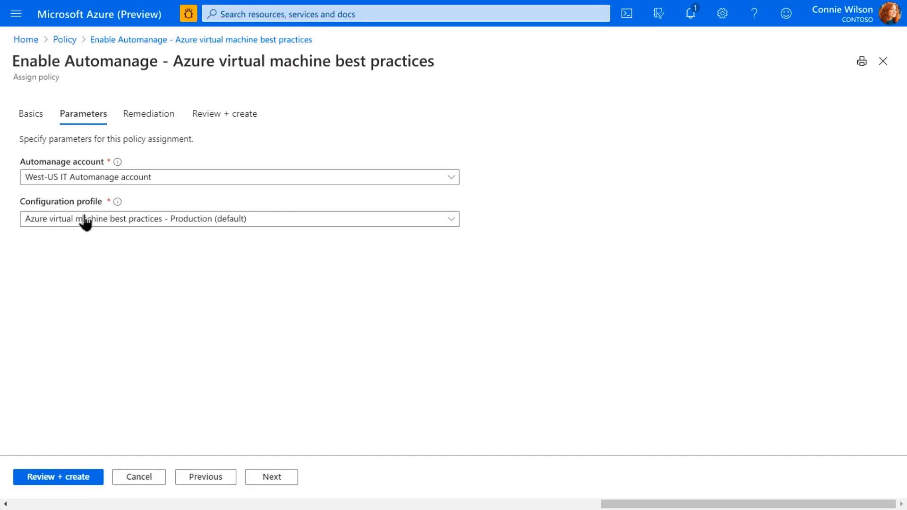
pyautogui.moveTo(389, 228)
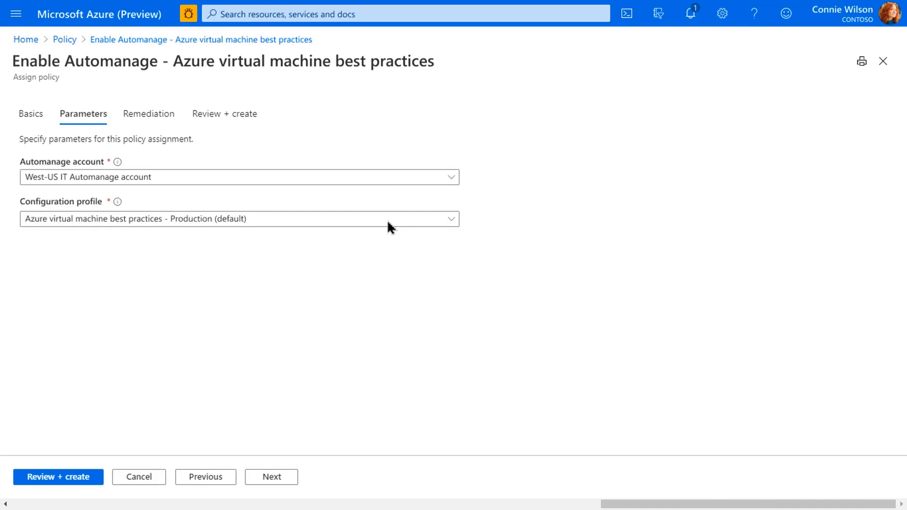
pyautogui.moveTo(388, 339)
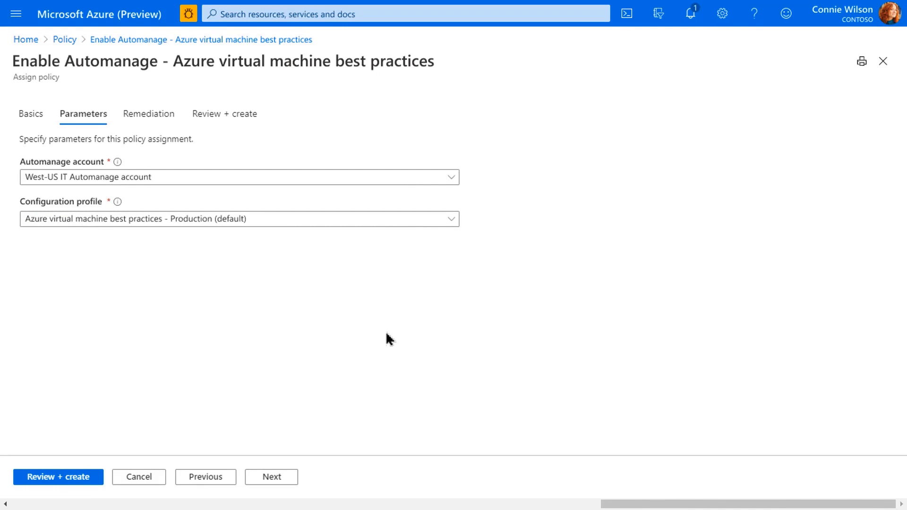
pyautogui.moveTo(393, 336)
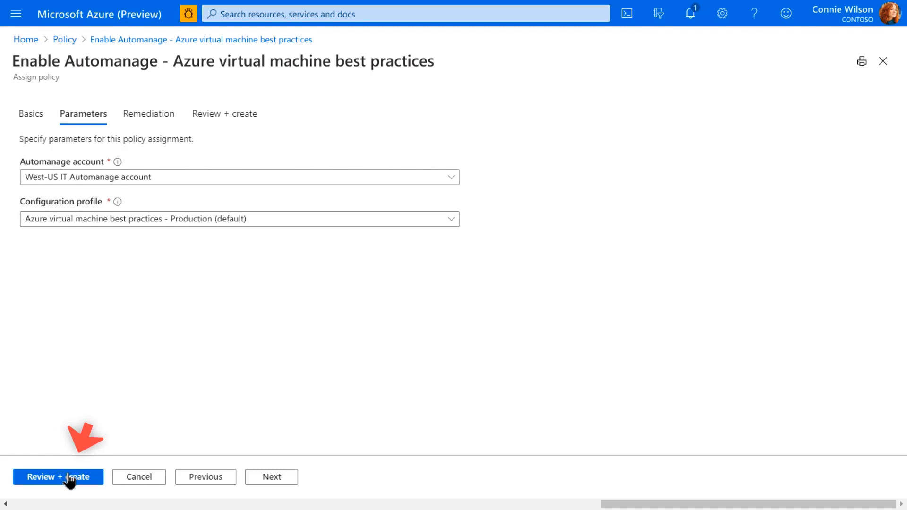
# Review the summary and create the Enable Automanage policy assignment.
pyautogui.click(58, 476)
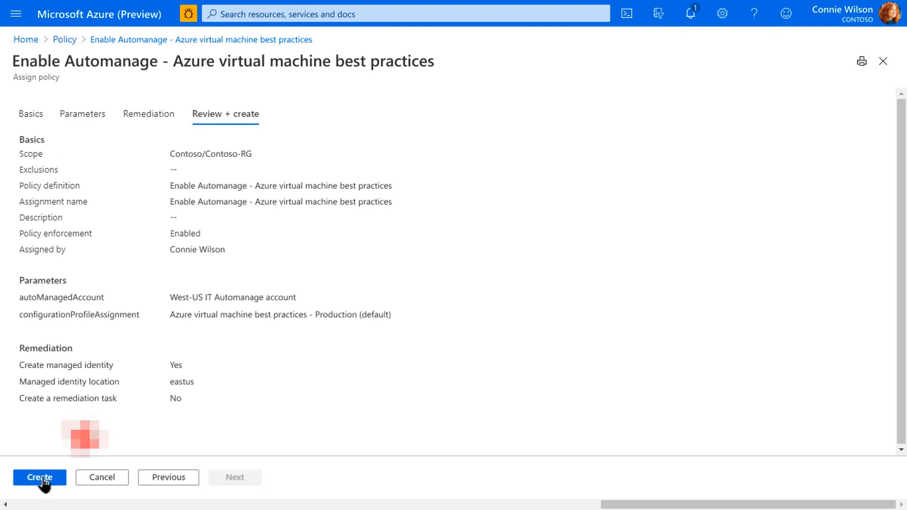
pyautogui.click(40, 478)
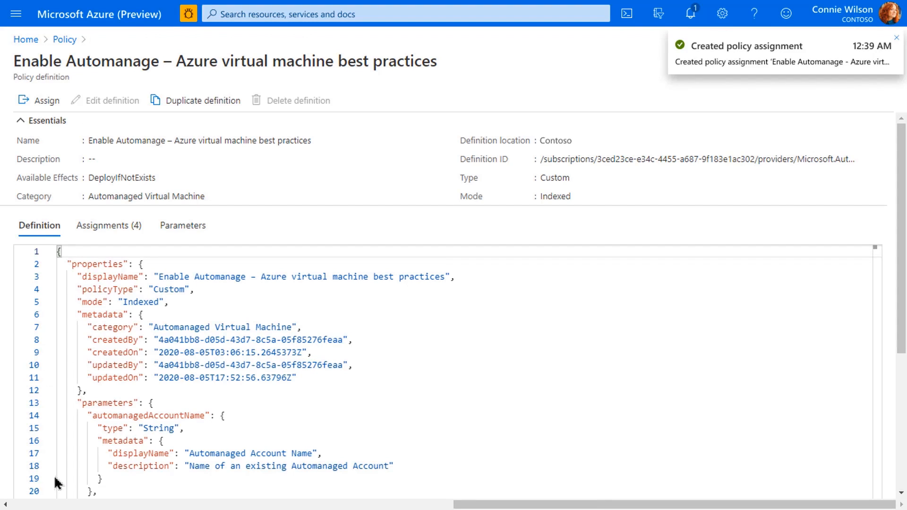
pyautogui.moveTo(665, 110)
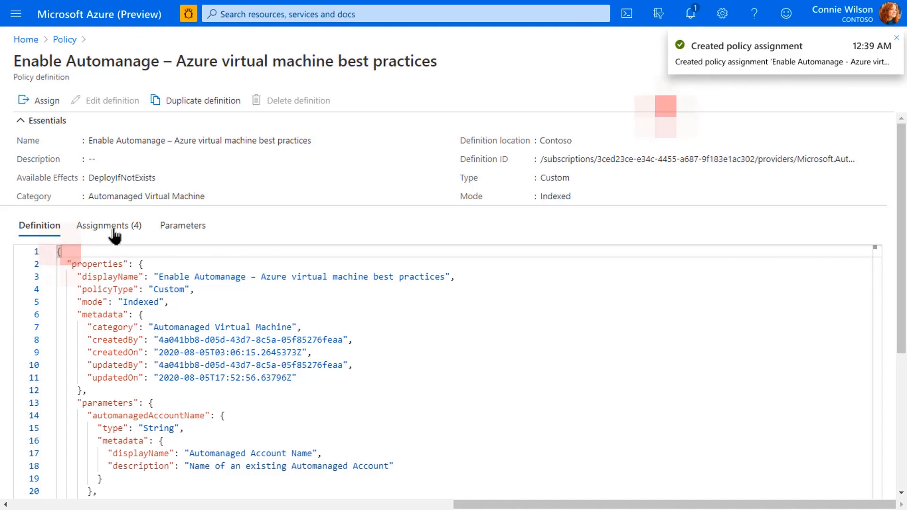
# Show the Enable Automanage definition's four assignments covering Contoso-RG through Contoso-RG-4.
pyautogui.click(110, 226)
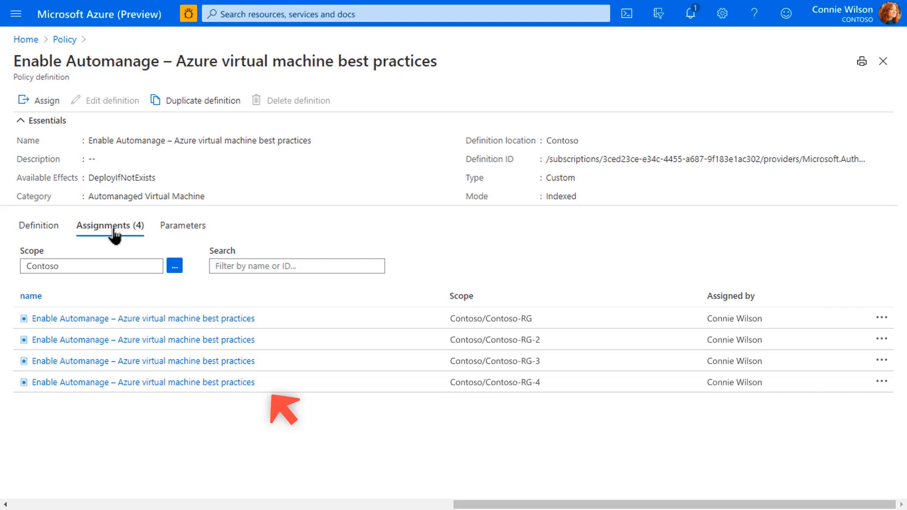
pyautogui.moveTo(511, 328)
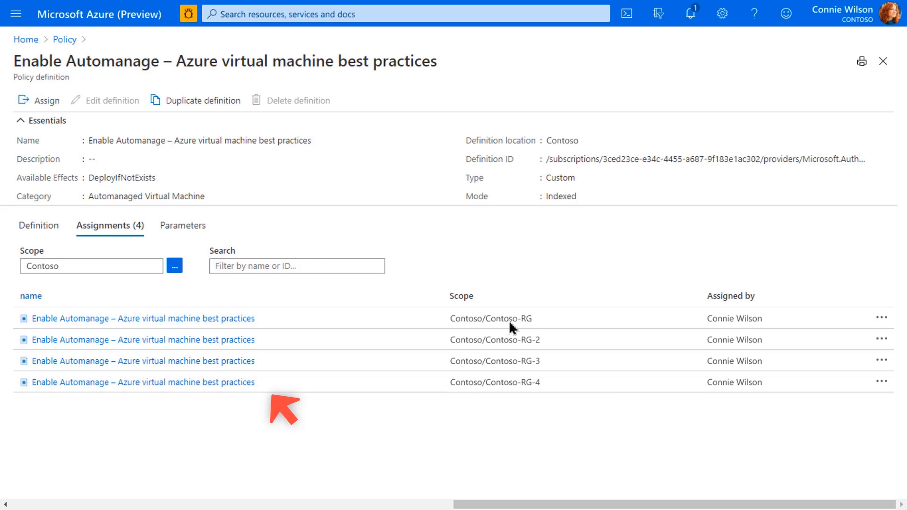